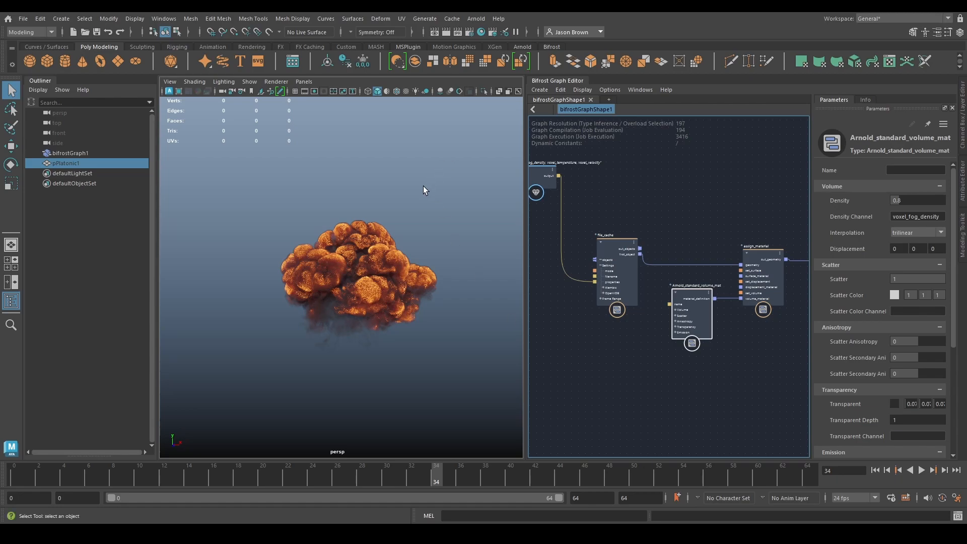
# Step: Inspect the explosion's temperature dissipation, cached voxel properties and Arnold volume material settings
pyautogui.click(608, 260)
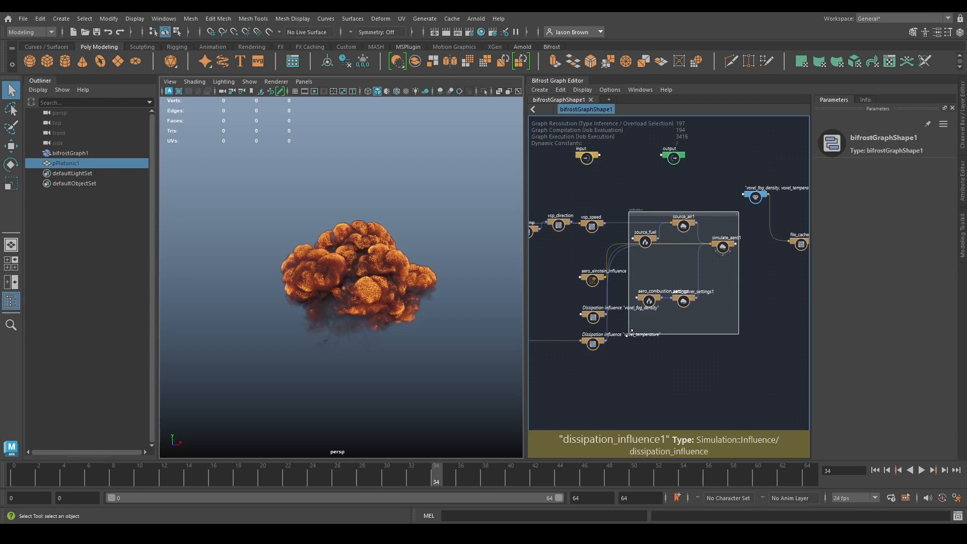
pyautogui.click(592, 342)
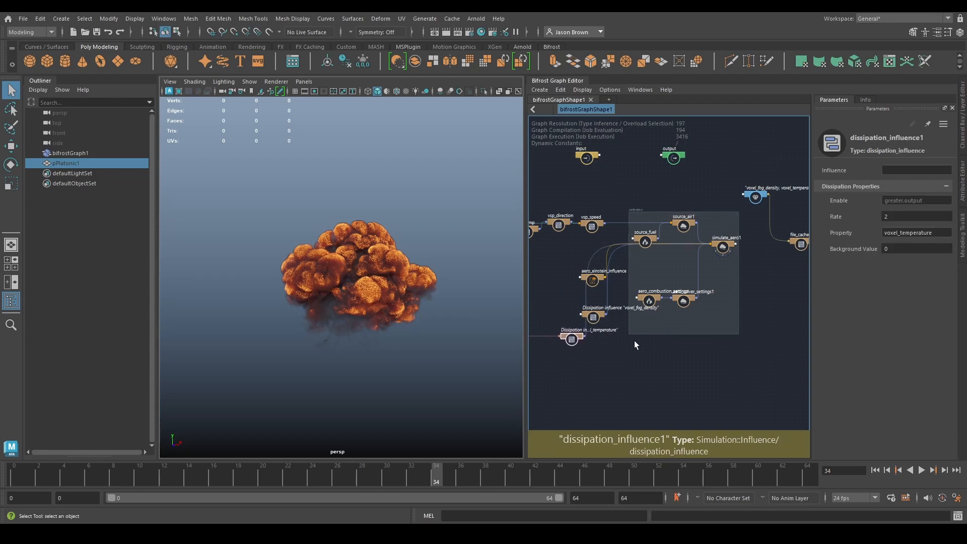
pyautogui.moveTo(629, 339)
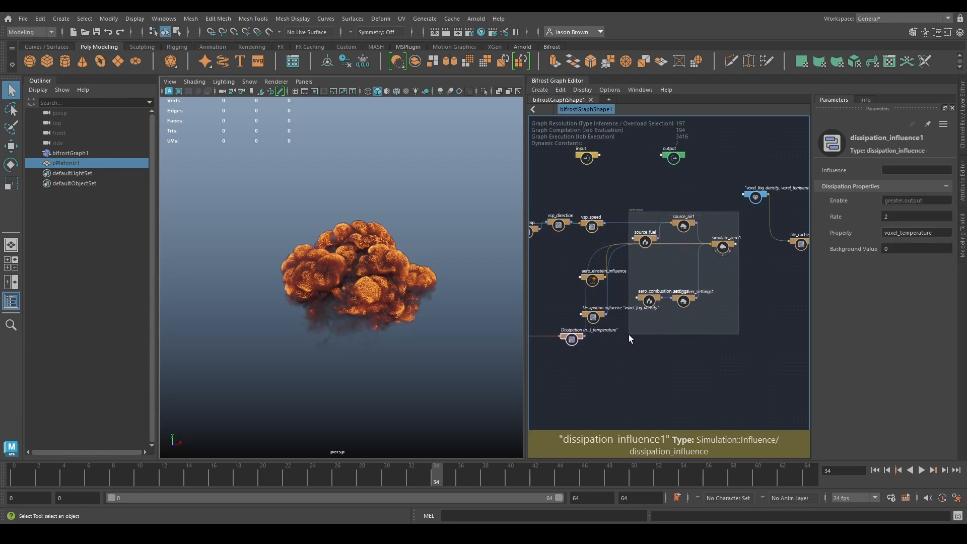
pyautogui.moveTo(629, 336)
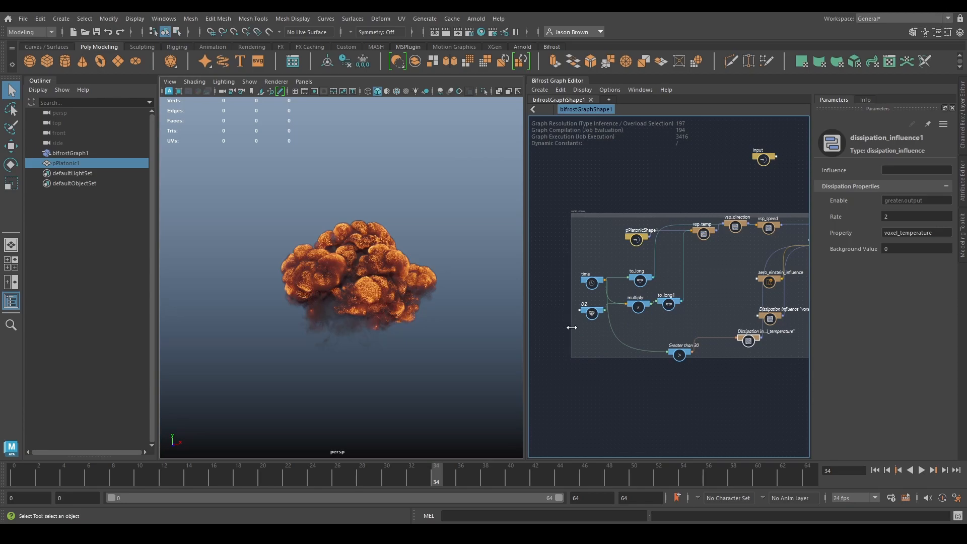
pyautogui.moveTo(623, 363)
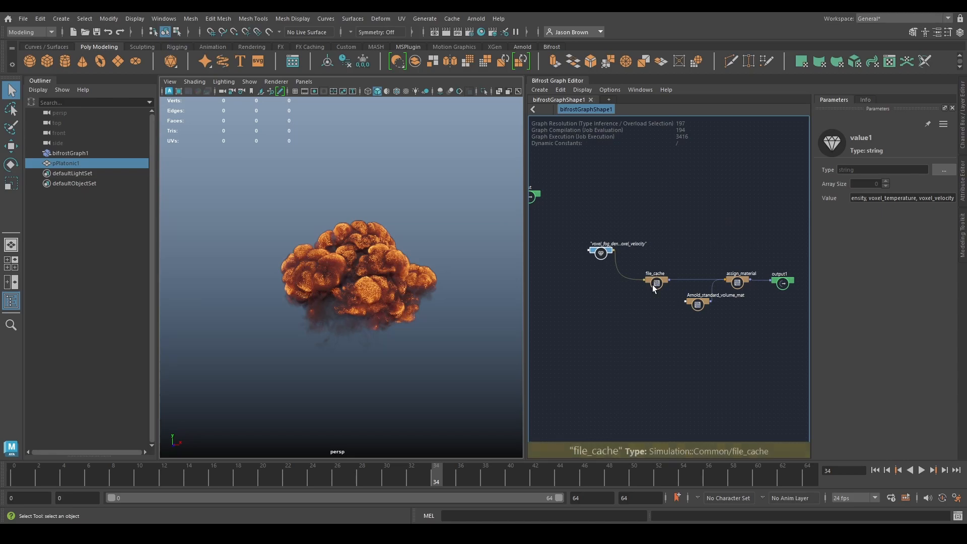
pyautogui.click(654, 282)
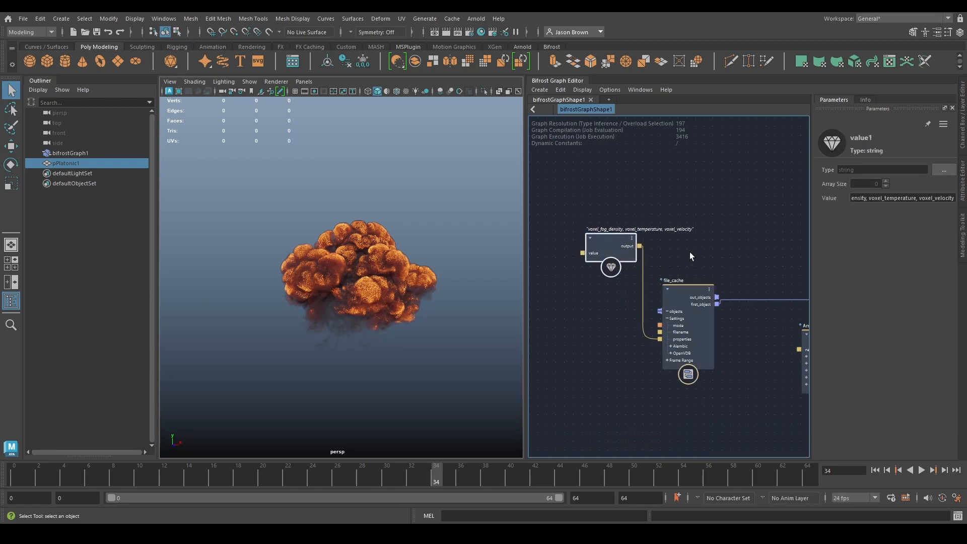
pyautogui.moveTo(695, 233)
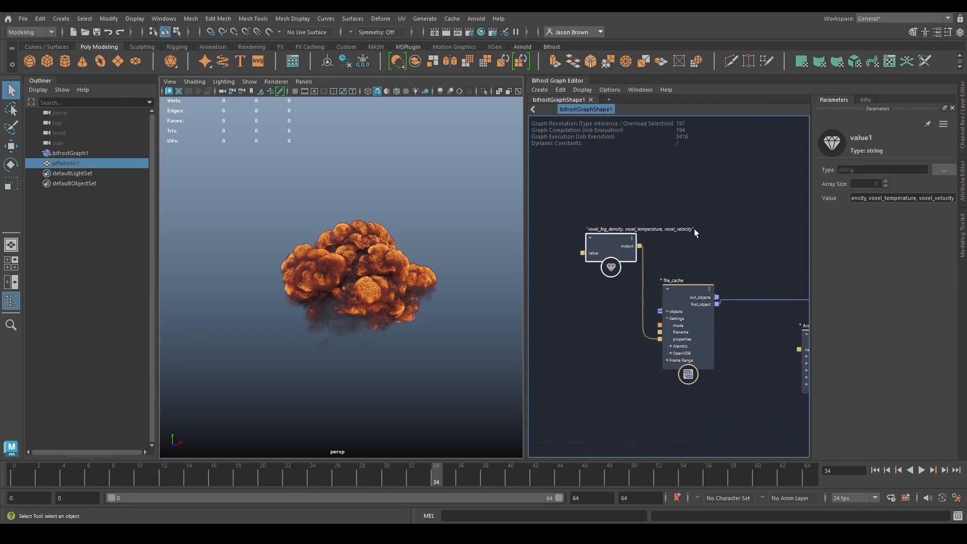
pyautogui.moveTo(610, 241)
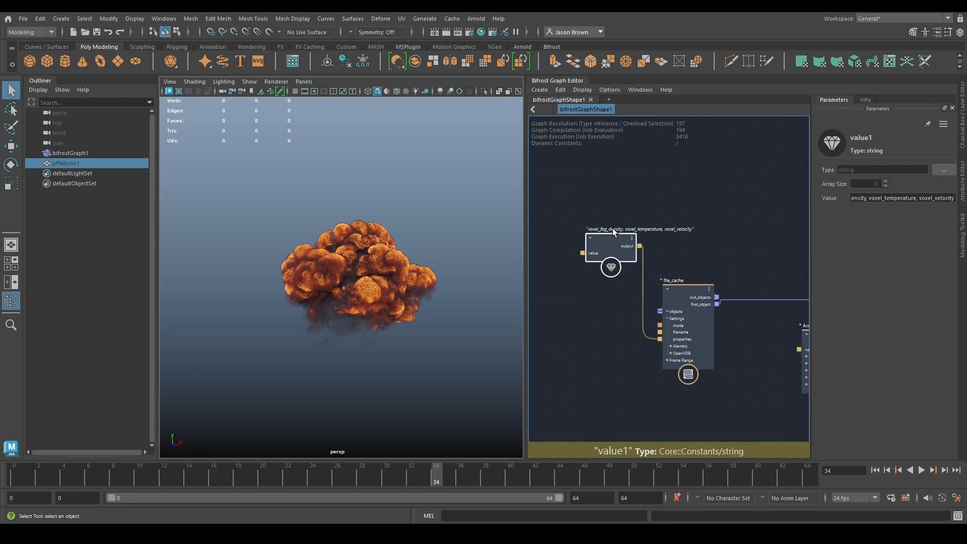
pyautogui.moveTo(677, 238)
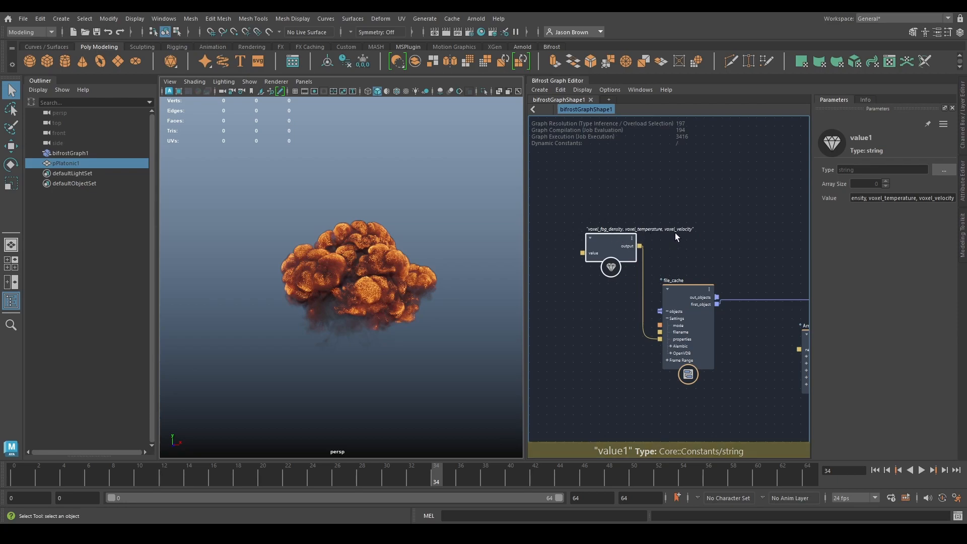
pyautogui.moveTo(555, 342)
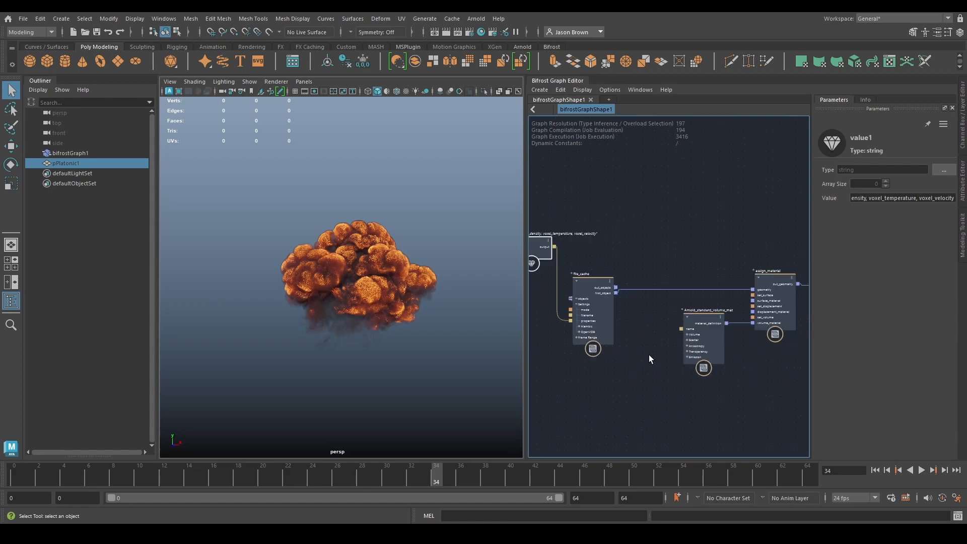
pyautogui.click(703, 337)
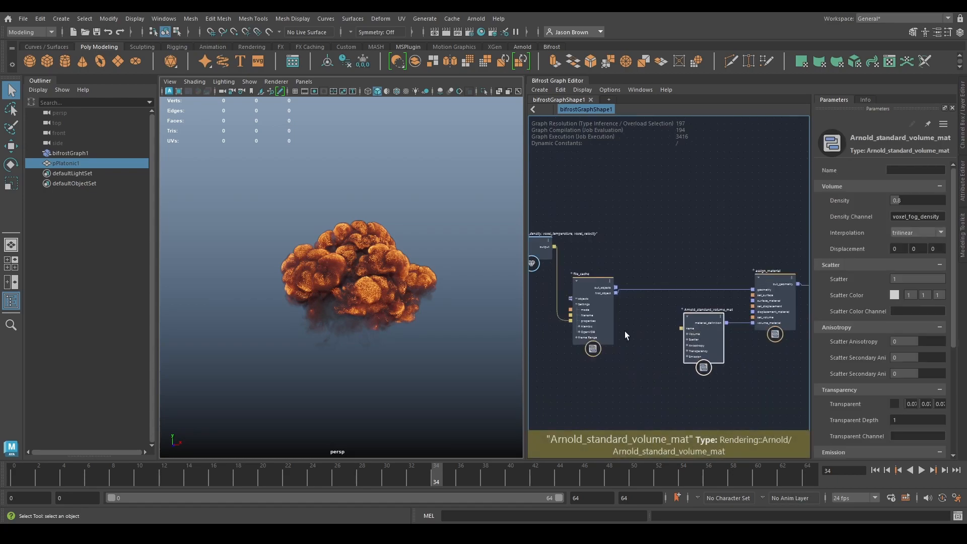
pyautogui.moveTo(538, 333)
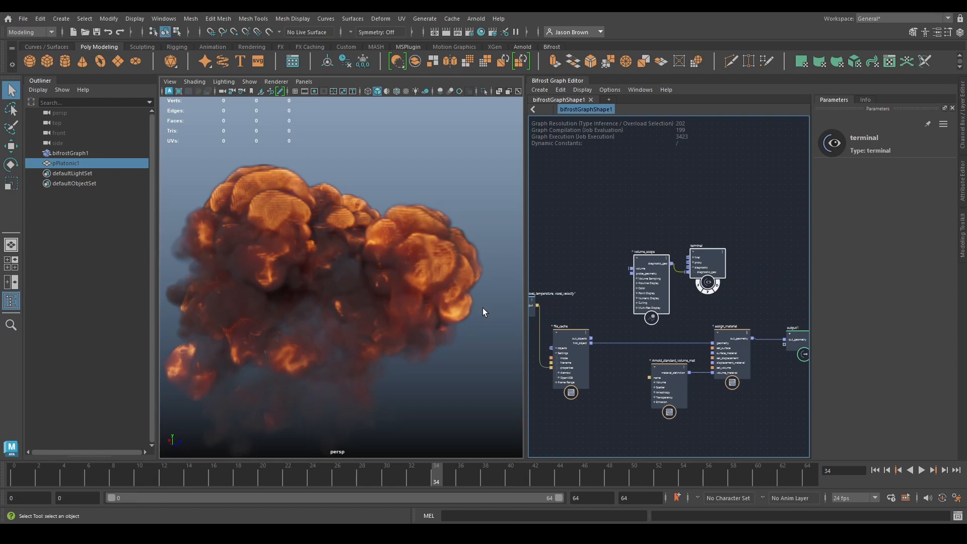
pyautogui.moveTo(451, 300)
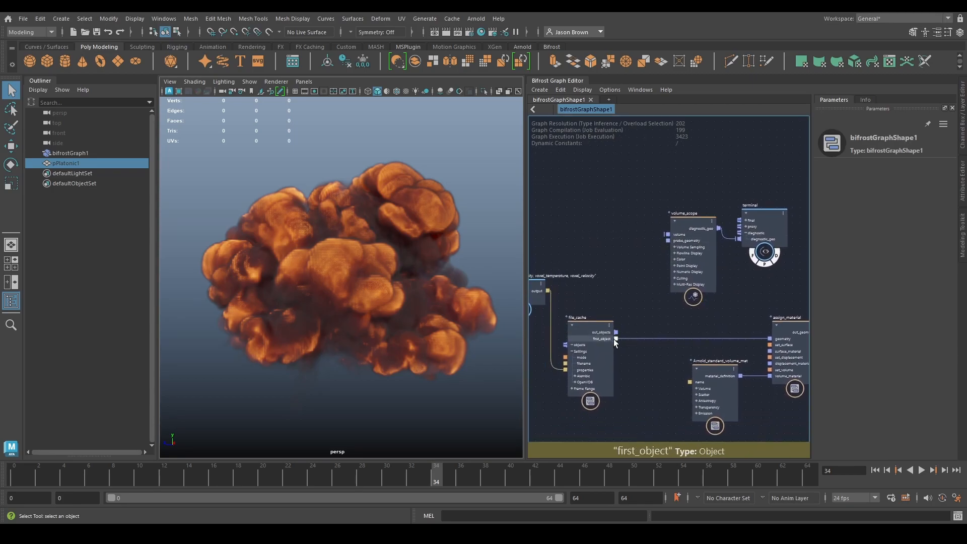
# Step: Enable the volume scope's flowline display for voxel_velocity and orbit to examine the flowlines
pyautogui.click(683, 213)
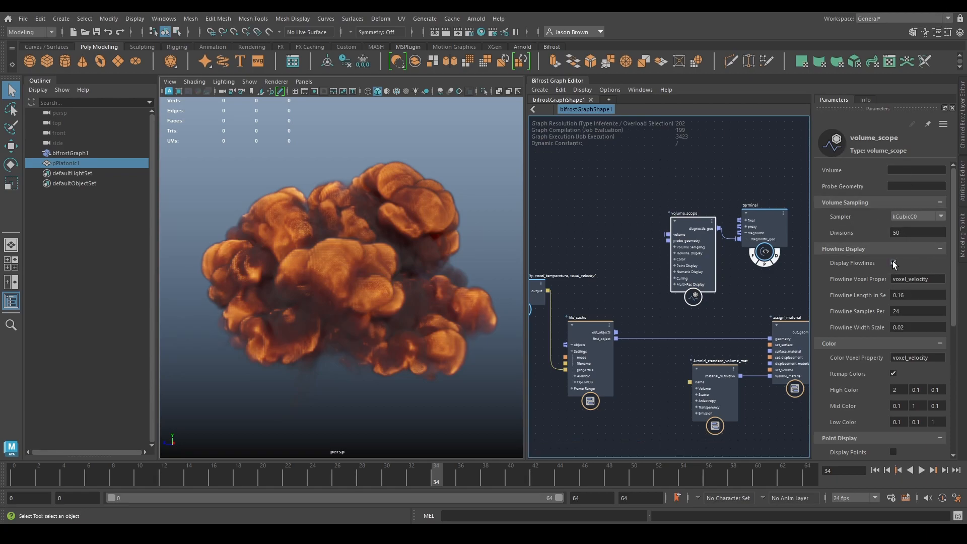
pyautogui.scroll(-3)
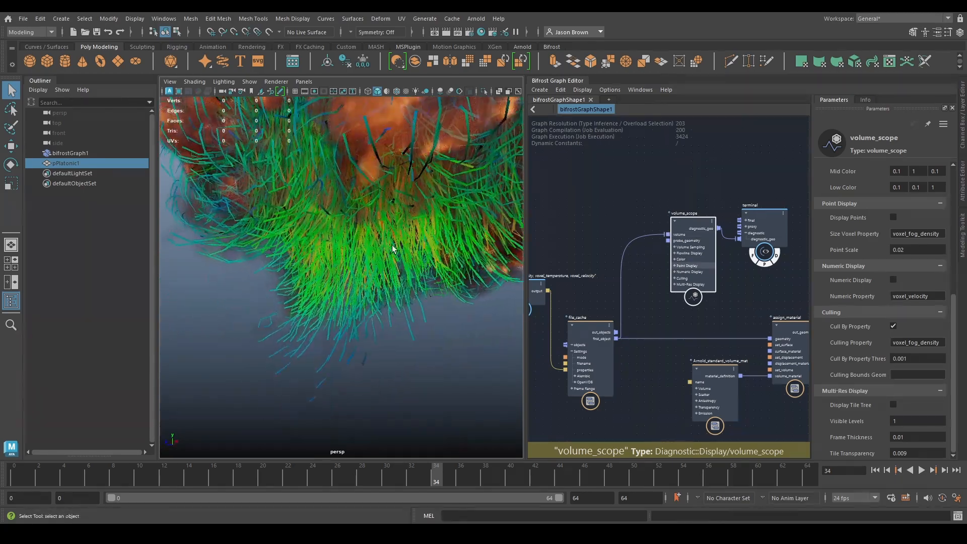
pyautogui.moveTo(395, 250); pyautogui.dragTo(339, 312)
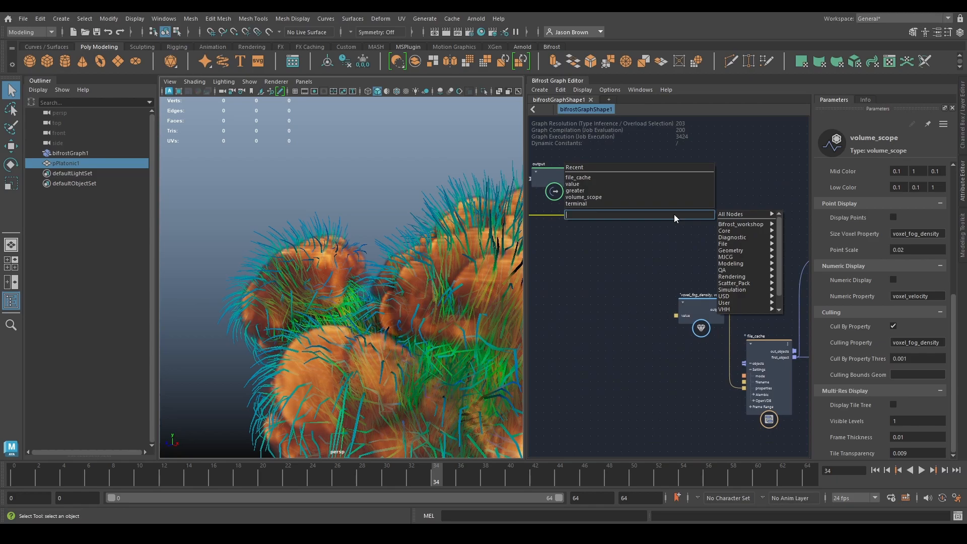
# Step: Add a pass node and a mesh_to_volume node (via 'mtv') to the Bifrost graph
pyautogui.write('pass')
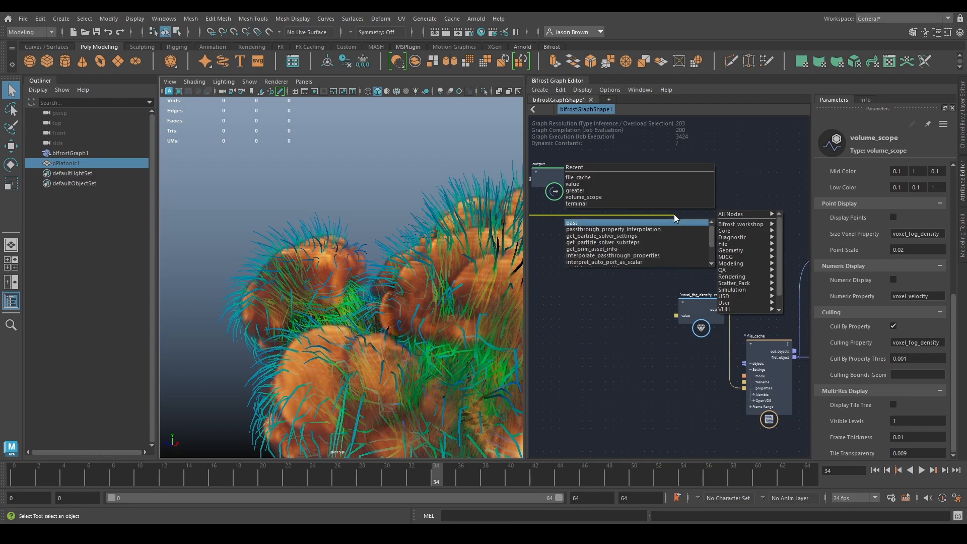
pyautogui.click(571, 222)
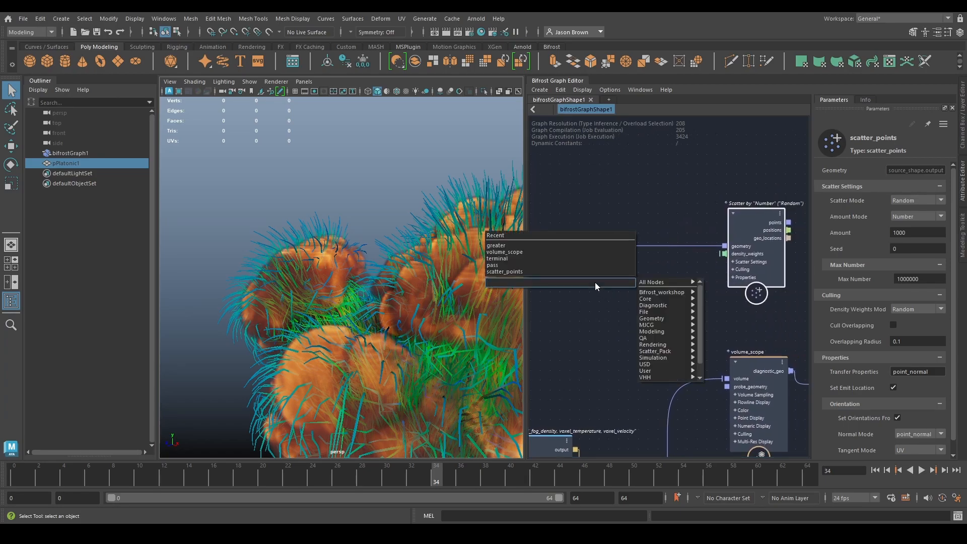
pyautogui.write('mtv')
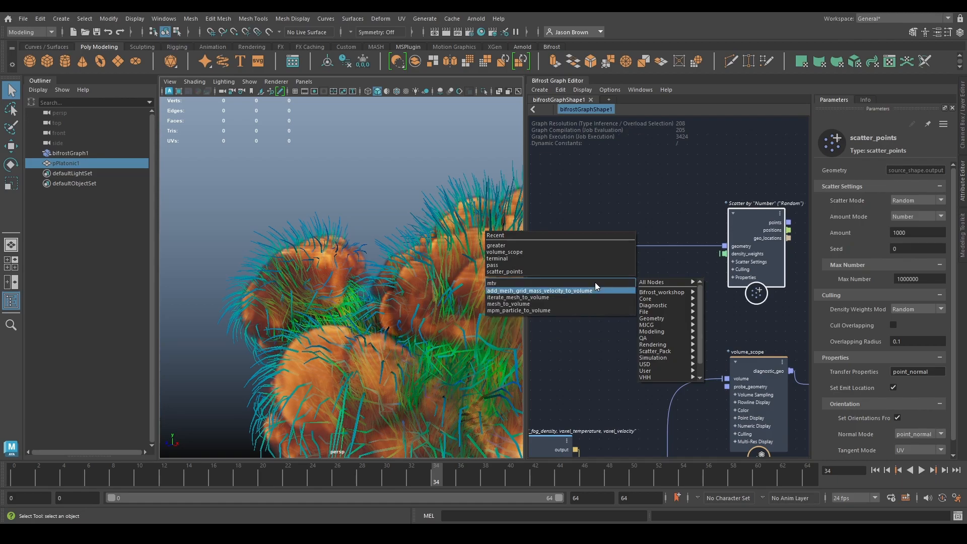
pyautogui.click(509, 303)
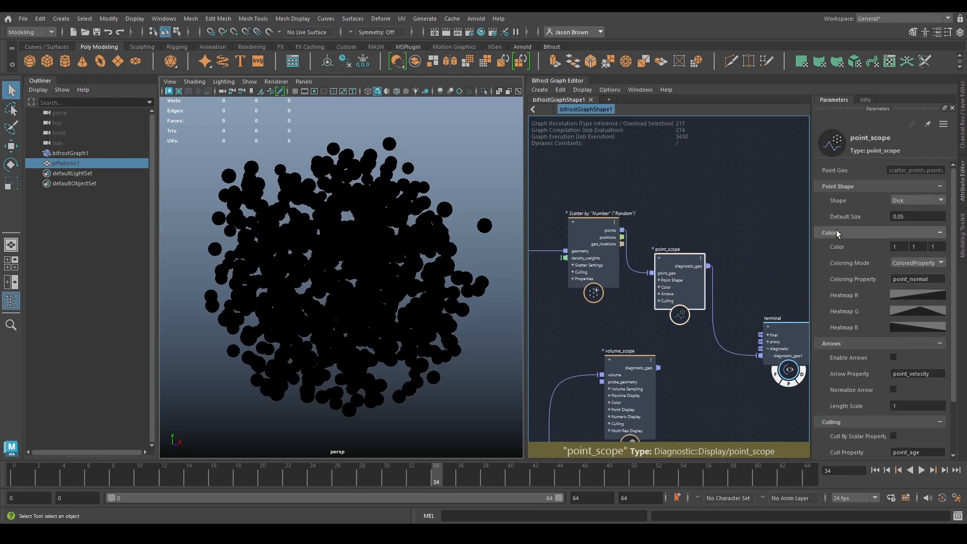
# Step: Set the point scope Coloring Mode to Color with a flat red 1,0,0 colour
pyautogui.click(916, 263)
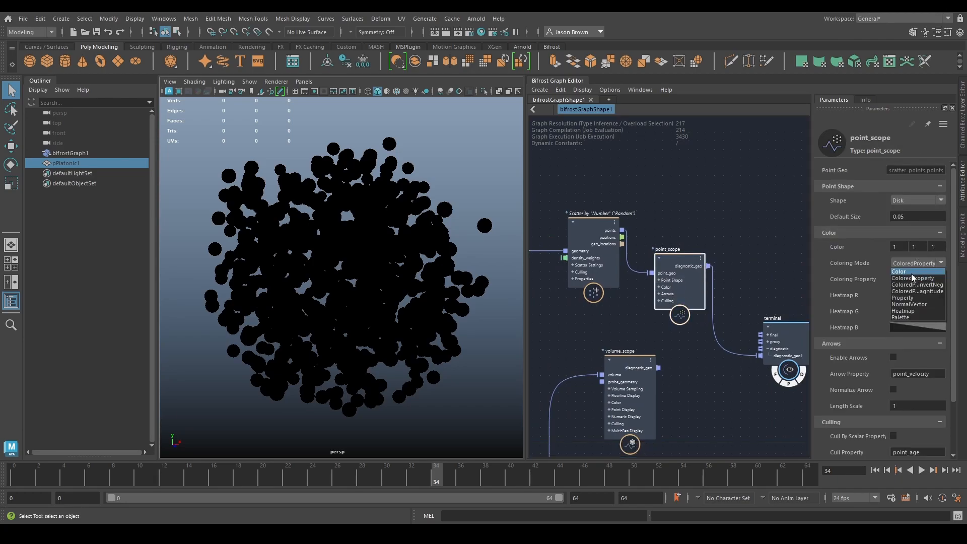
pyautogui.click(900, 271)
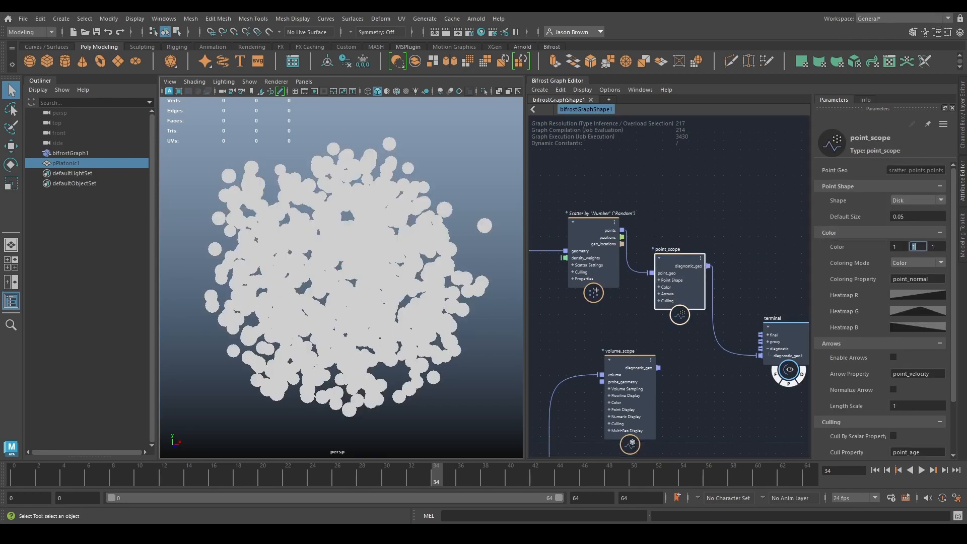
pyautogui.write('0')
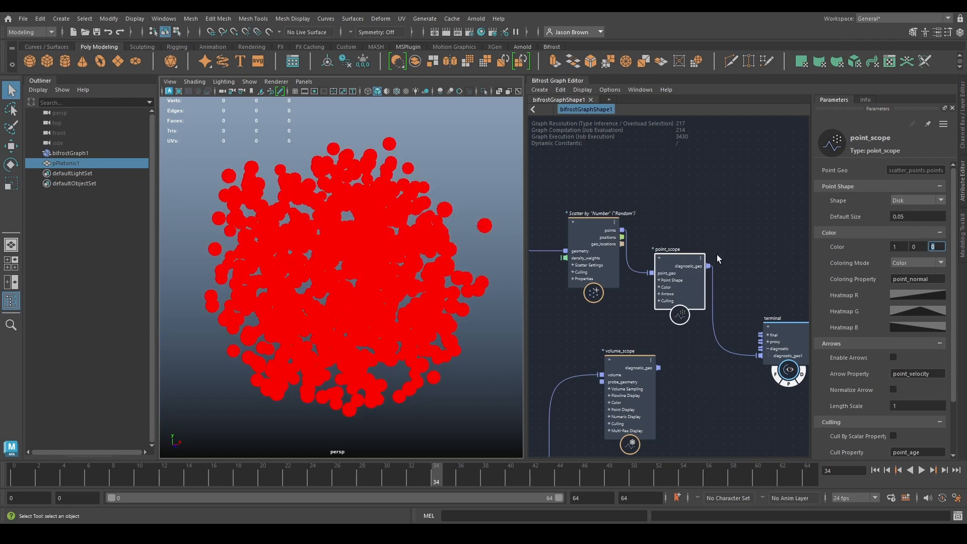
# Step: Lower the scatter_points Amount to 100
pyautogui.click(596, 229)
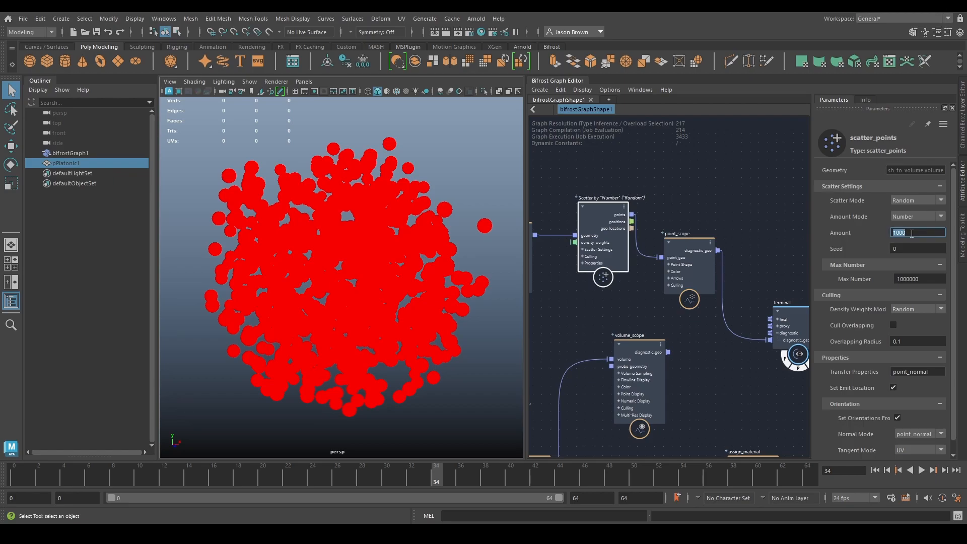
pyautogui.write('100')
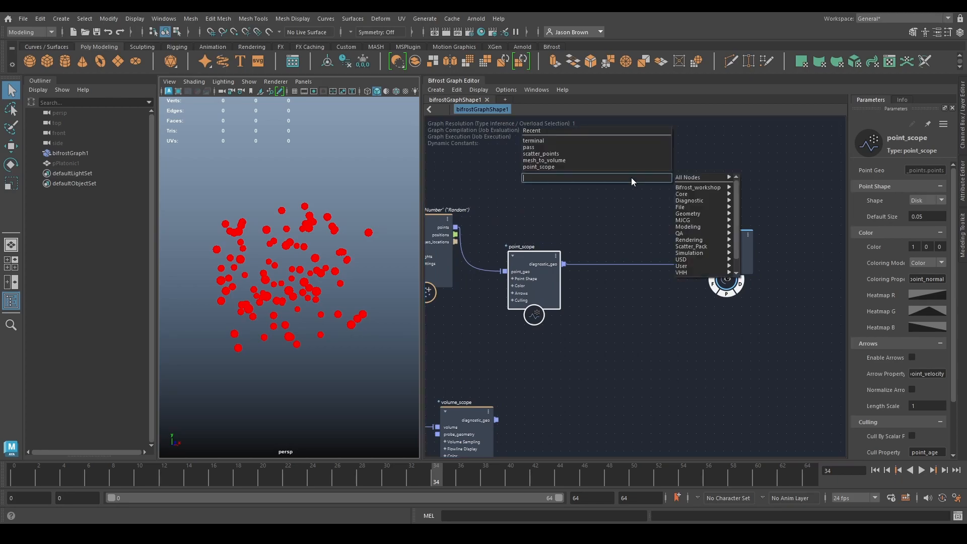
# Step: Add an advect_points node and feed the scattered points into it
pyautogui.write('advect')
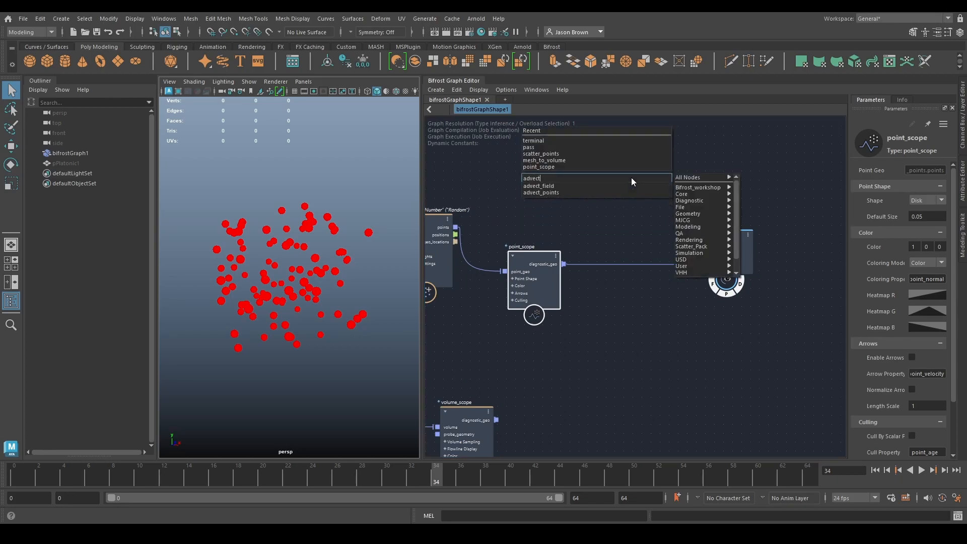
pyautogui.click(539, 192)
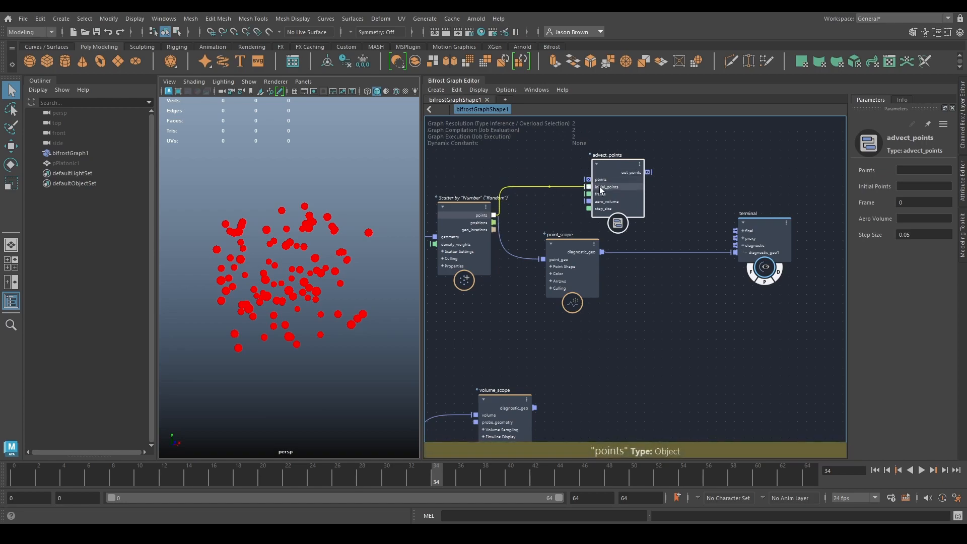
pyautogui.moveTo(484, 214); pyautogui.dragTo(590, 187)
pyautogui.write('time')
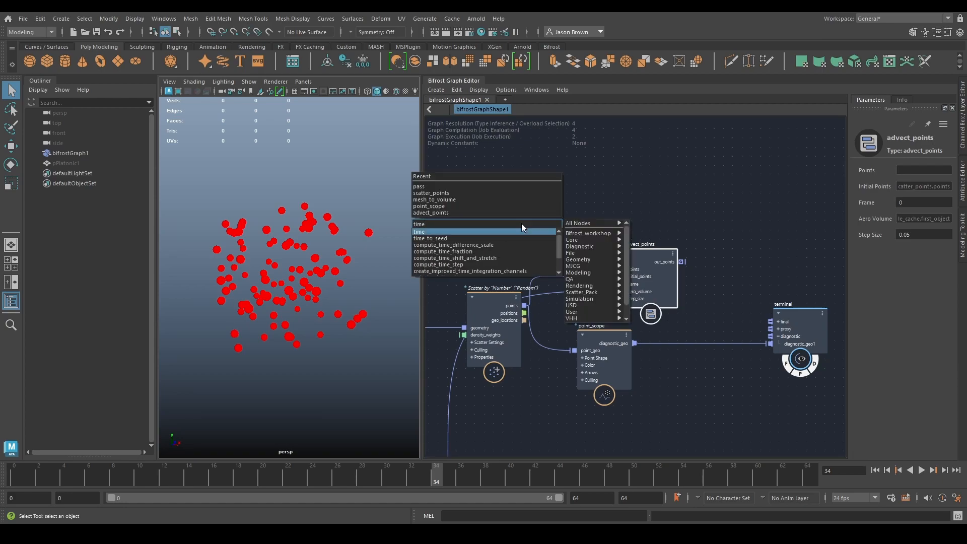
# Step: Drive the advection frame with a time node and send the advected points to the terminal
pyautogui.click(419, 232)
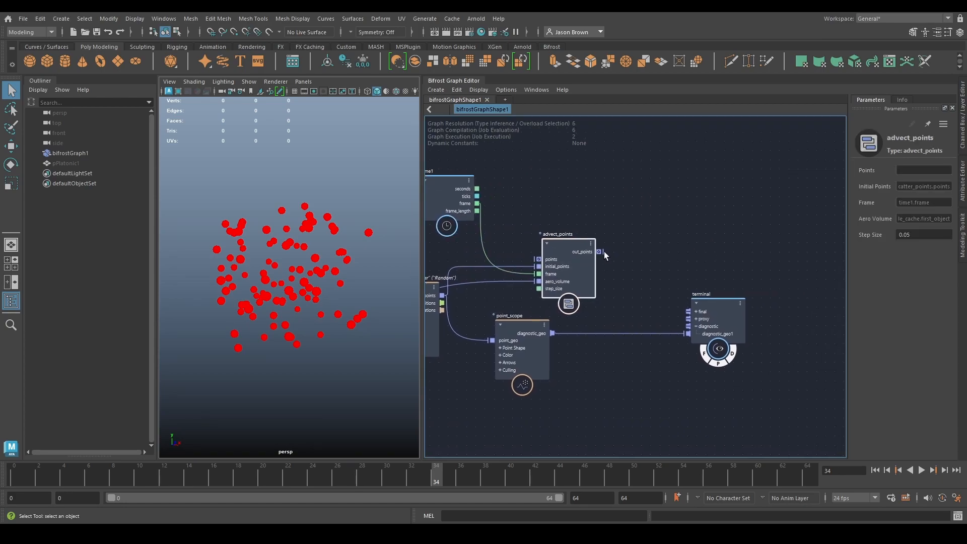
pyautogui.moveTo(598, 252); pyautogui.dragTo(696, 325)
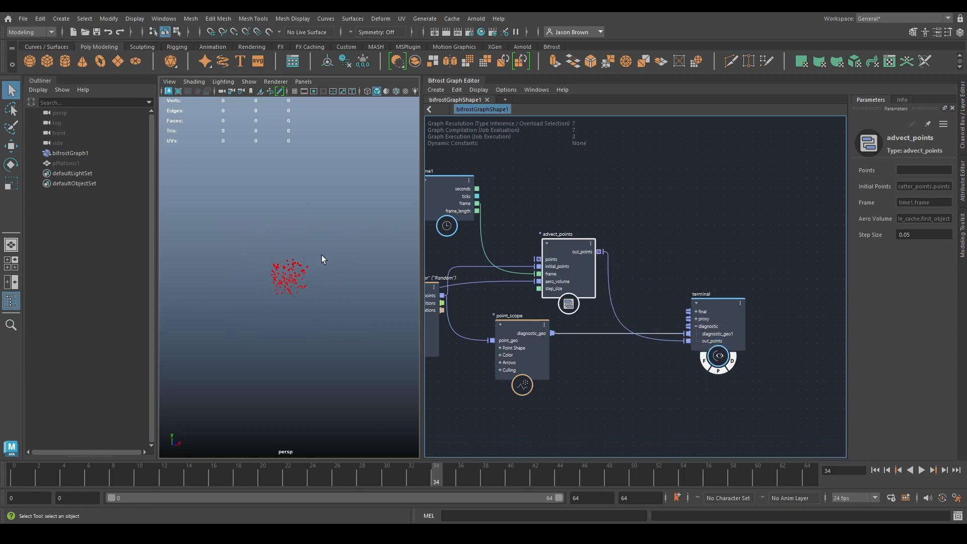
pyautogui.click(921, 470)
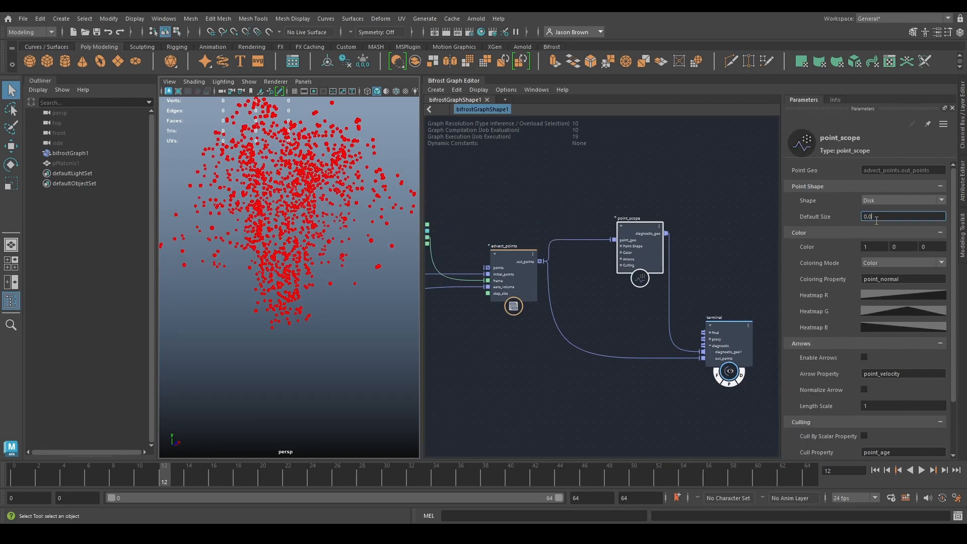
# Step: Confirm the smaller point_scope default size so the volume and drifting particles show together
pyautogui.click(922, 470)
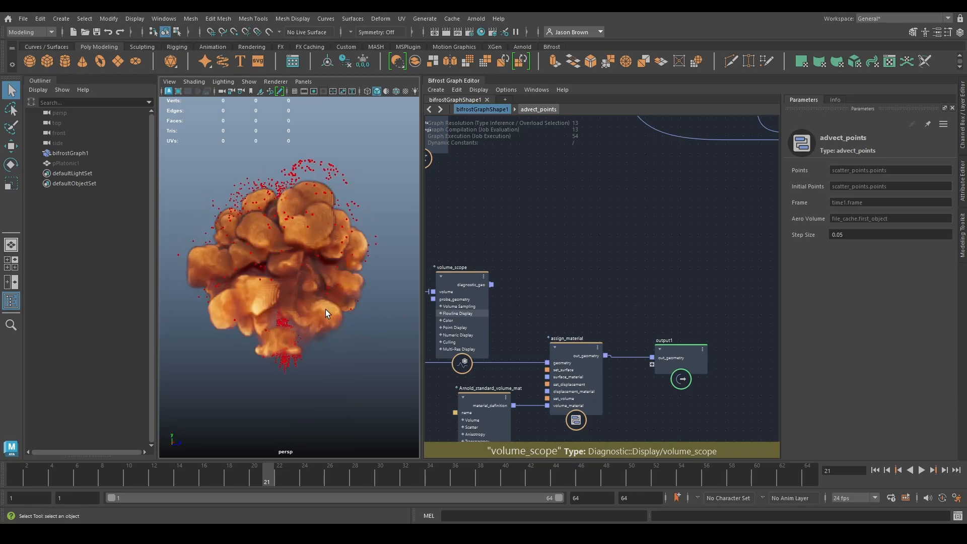
# Step: Enter the advect_points compound, rewind and play the timeline while panning through its internal nodes
pyautogui.click(921, 470)
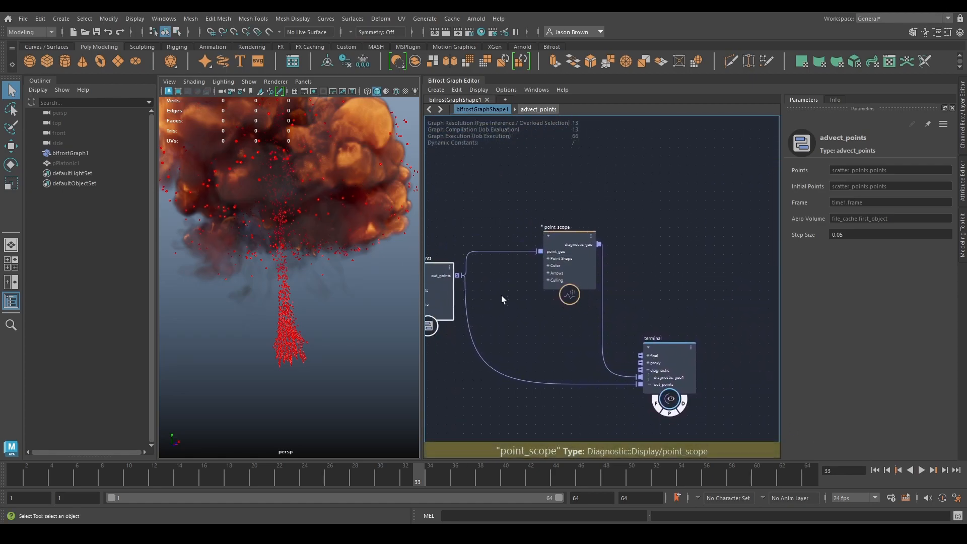
pyautogui.click(537, 109)
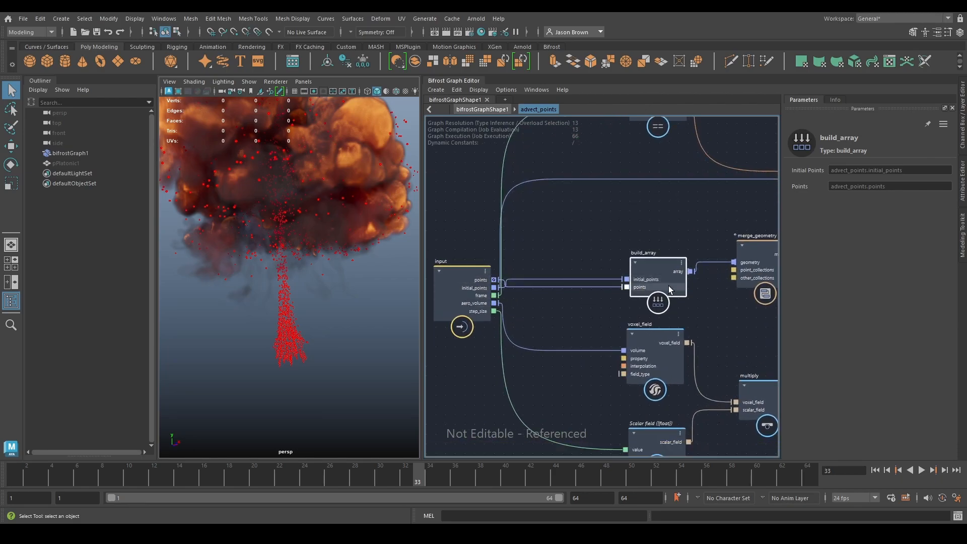
pyautogui.moveTo(628, 279)
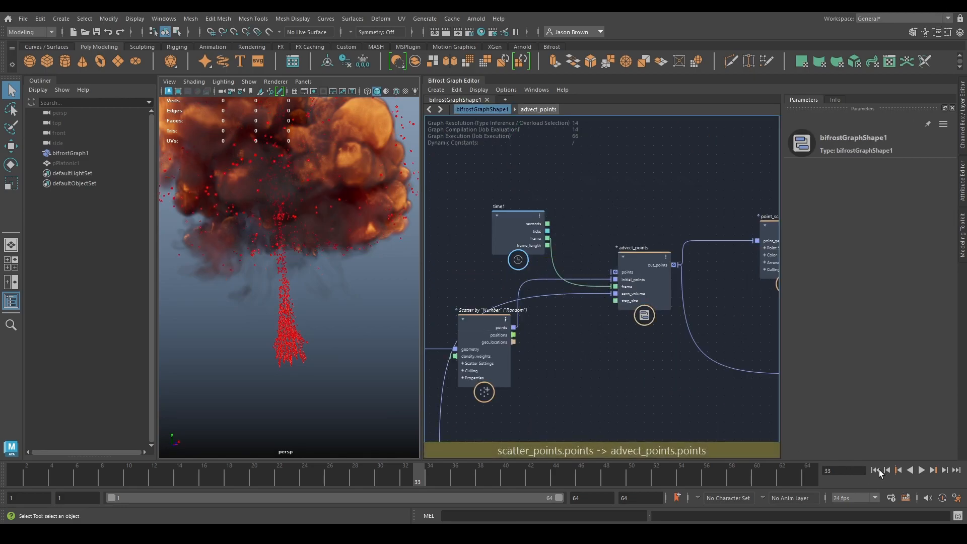
pyautogui.click(921, 470)
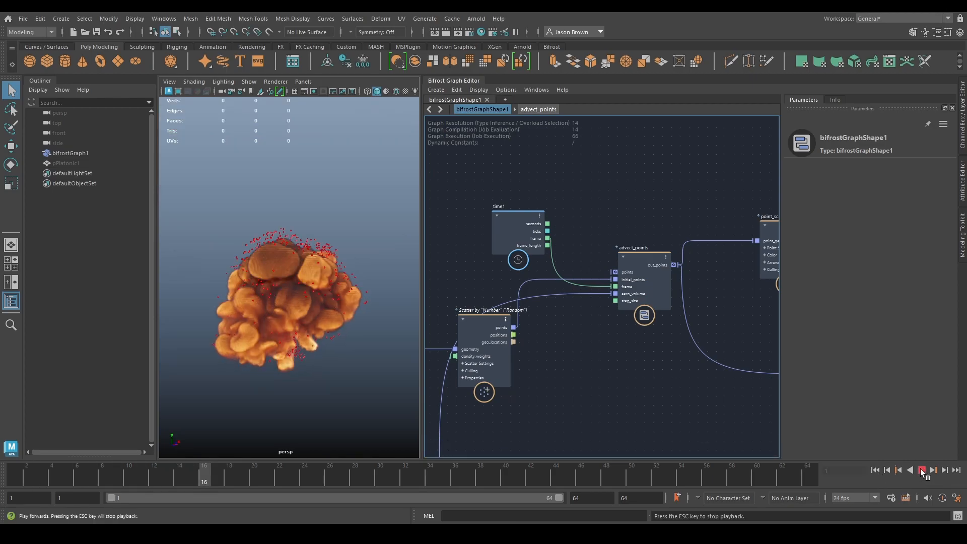
pyautogui.click(923, 470)
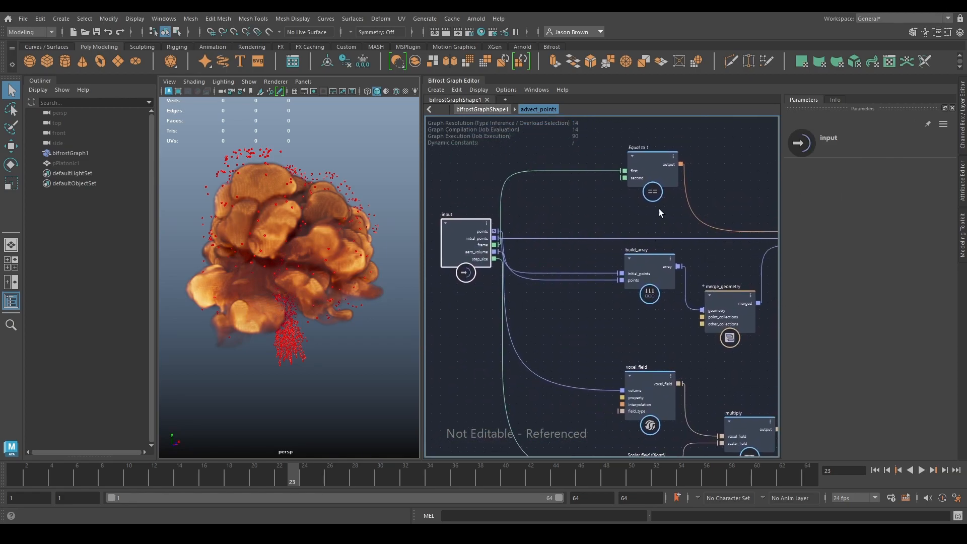
pyautogui.click(651, 192)
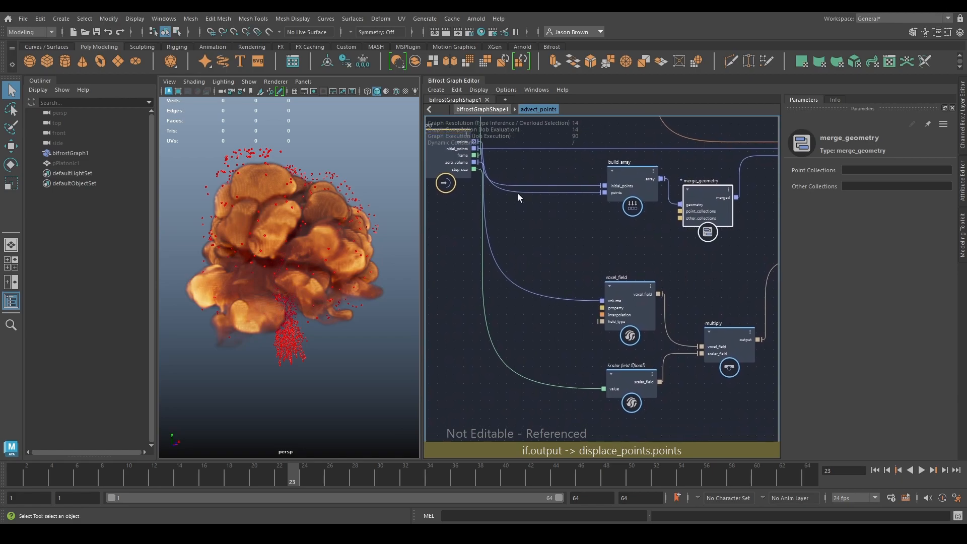
pyautogui.moveTo(630, 300)
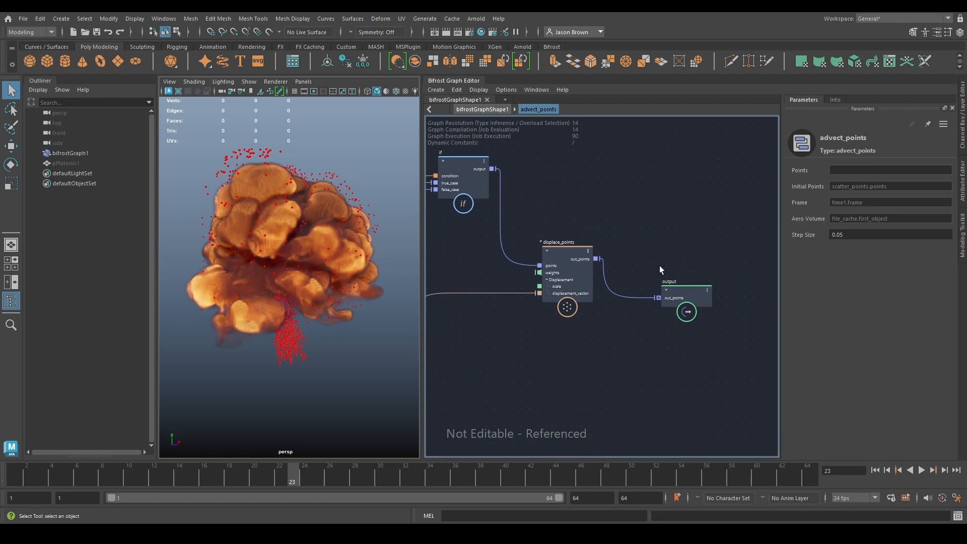
pyautogui.moveTo(624, 271)
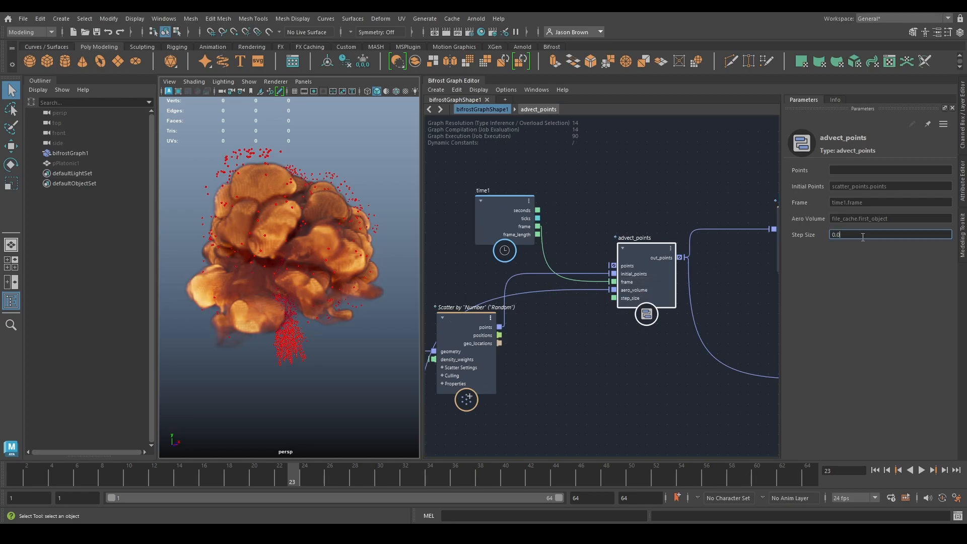
# Step: Set the advection Step Size to 0.02, rewind and orbit around the particle cloud
pyautogui.write('0.02')
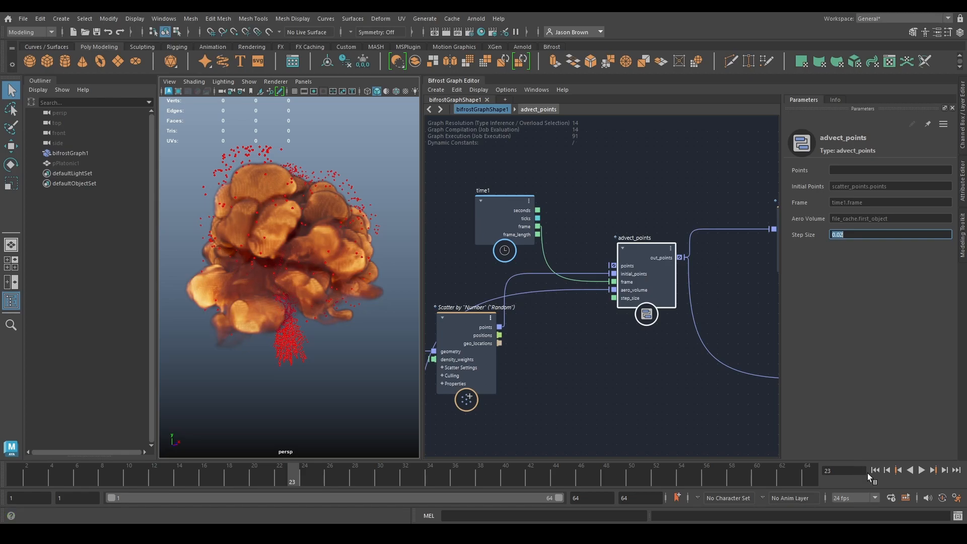
pyautogui.click(920, 471)
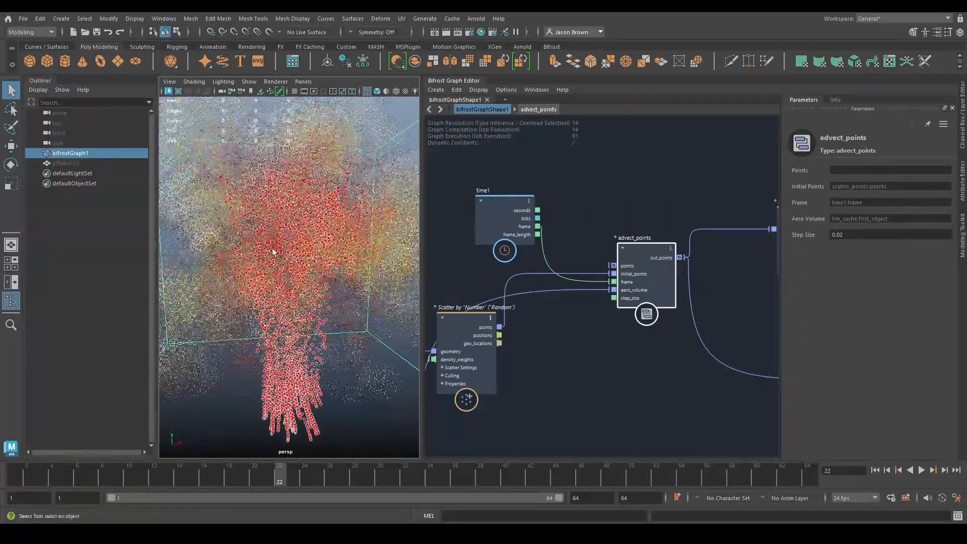
pyautogui.moveTo(278, 265); pyautogui.dragTo(265, 262)
pyautogui.write('0.05')
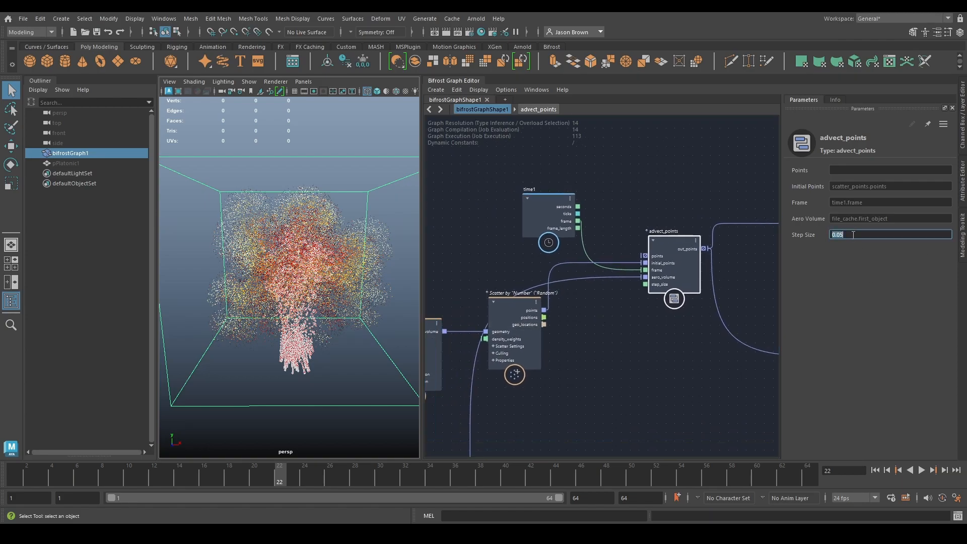
# Step: Replay the particles, then raise the Step Size to 0.04 and confirm it
pyautogui.click(919, 469)
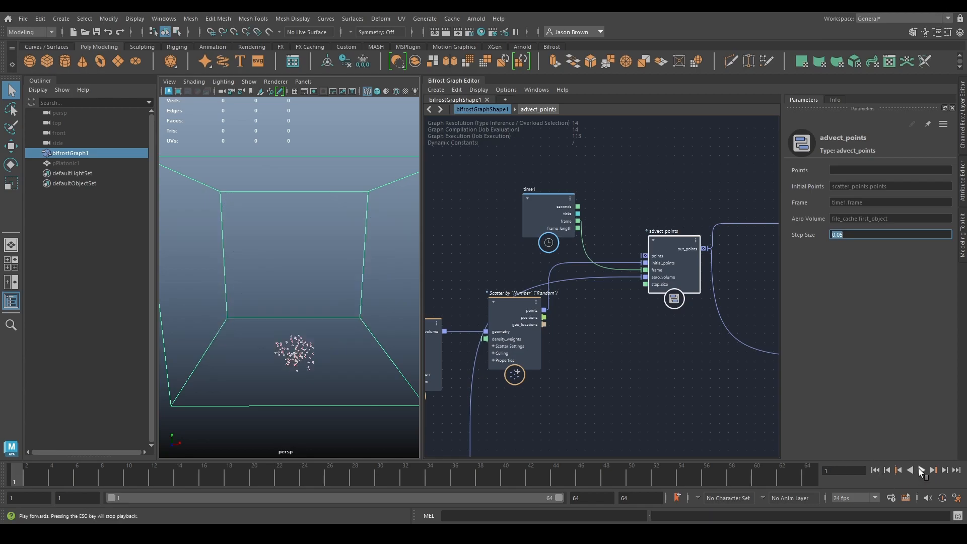
pyautogui.click(919, 470)
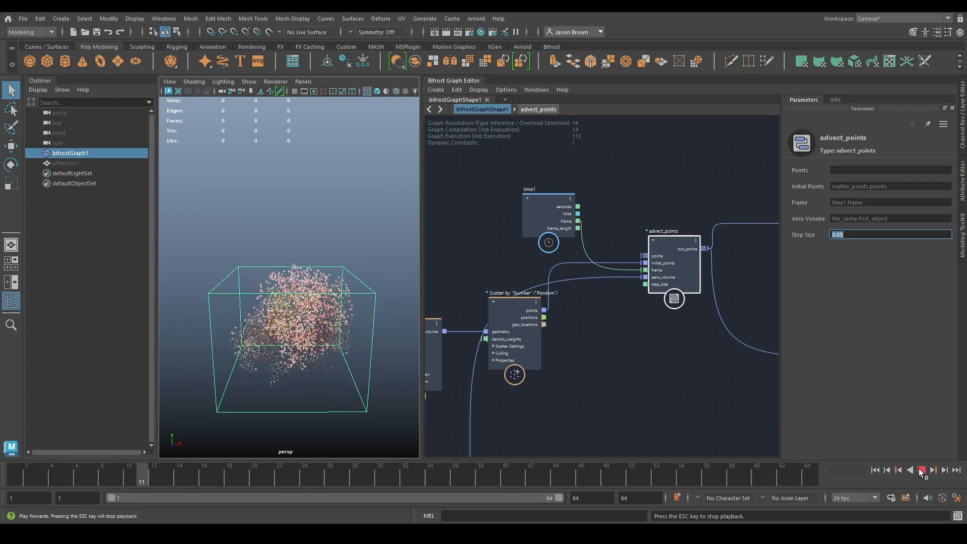
pyautogui.click(923, 471)
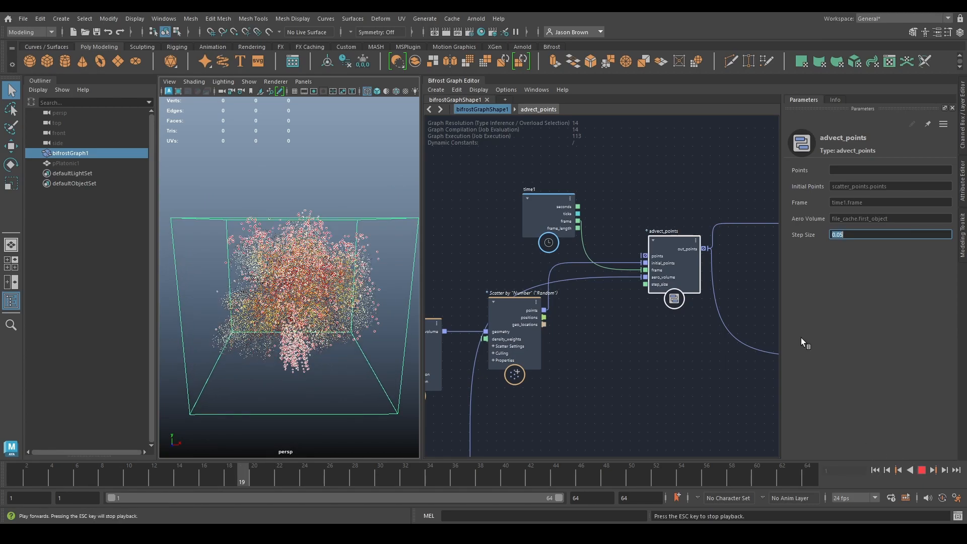
pyautogui.write('0.04')
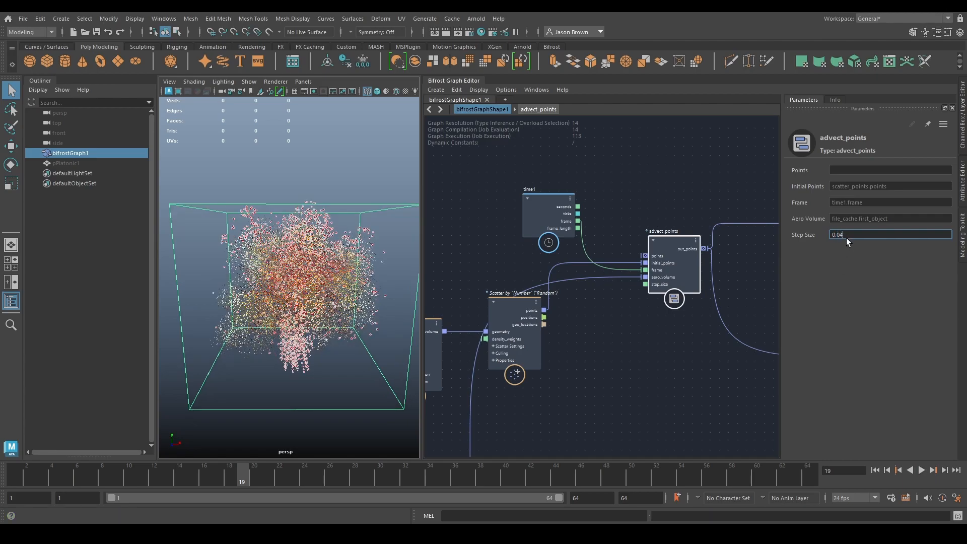
pyautogui.click(920, 470)
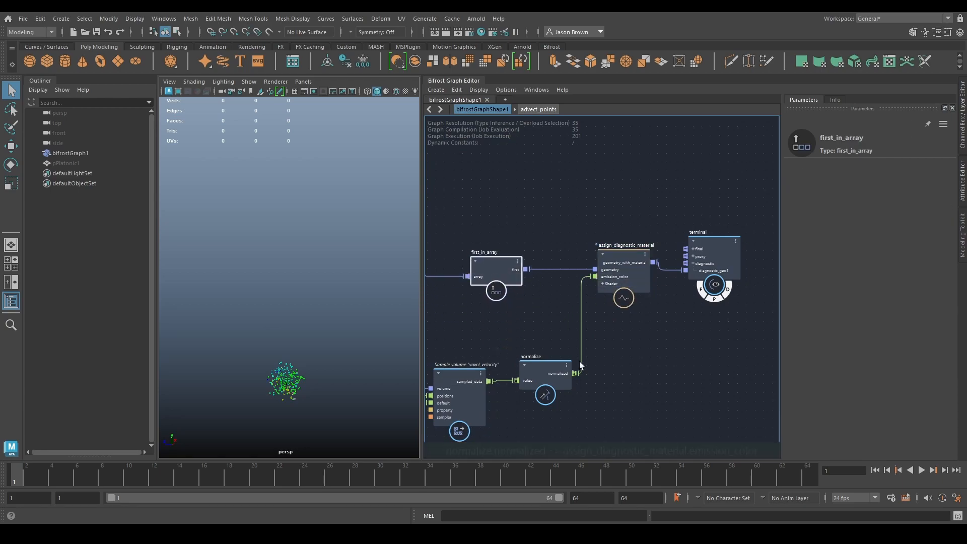
# Step: Play the timeline to watch the velocity-coloured points rise as a green column
pyautogui.click(921, 470)
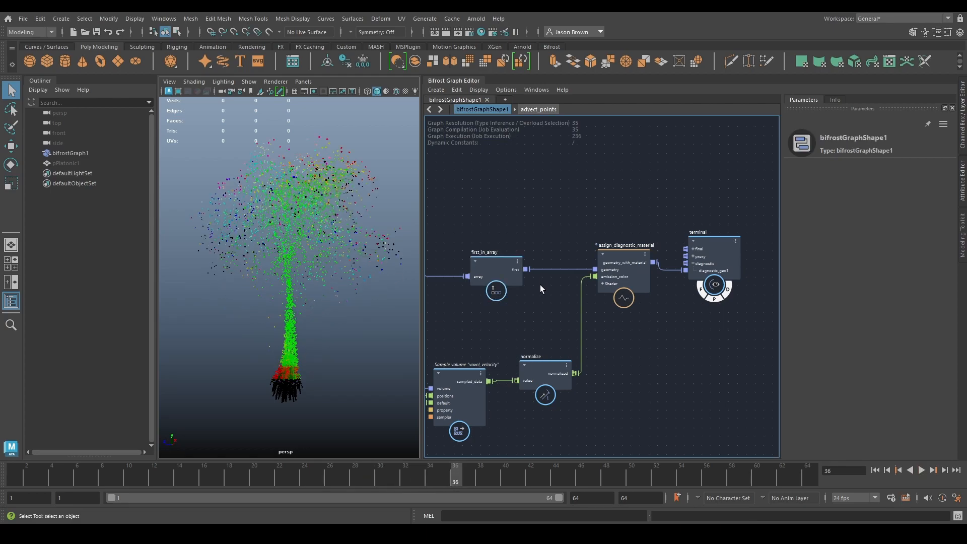
pyautogui.moveTo(465, 412)
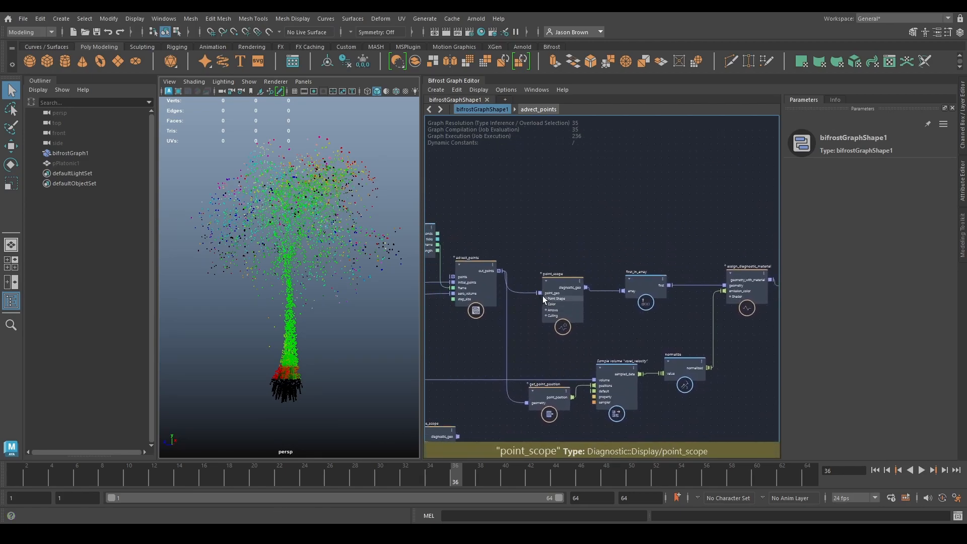
# Step: Add a length node on the sampled velocity and wire its output into the emission colour
pyautogui.click(561, 284)
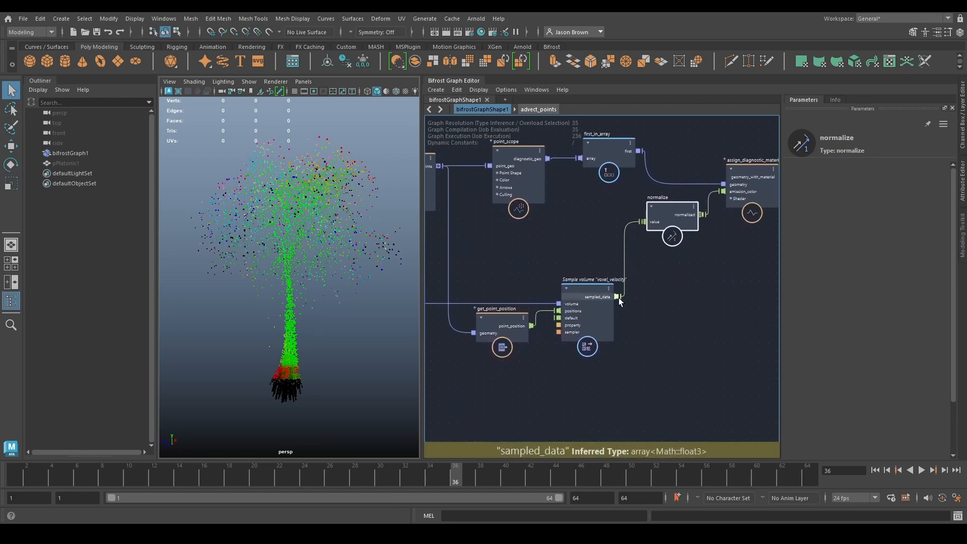
pyautogui.write('leng')
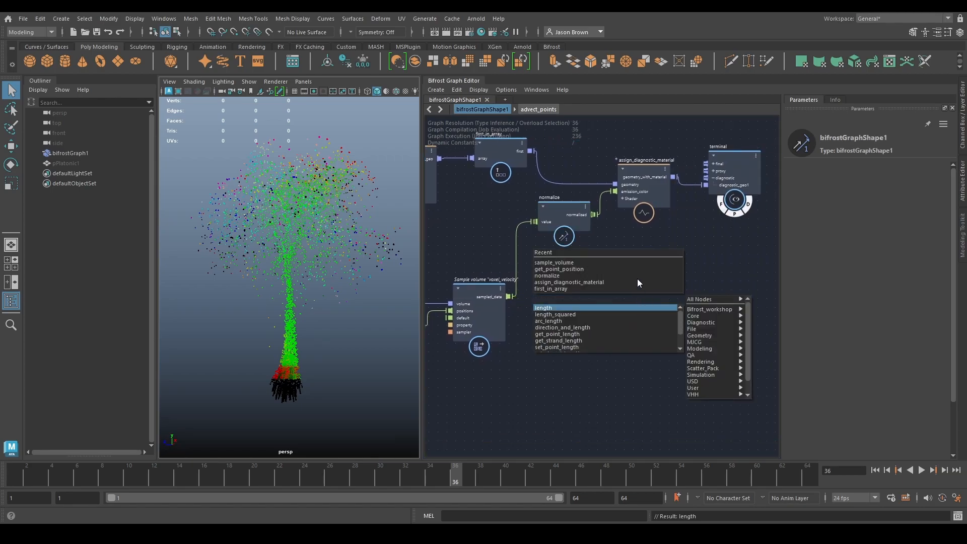
pyautogui.click(543, 307)
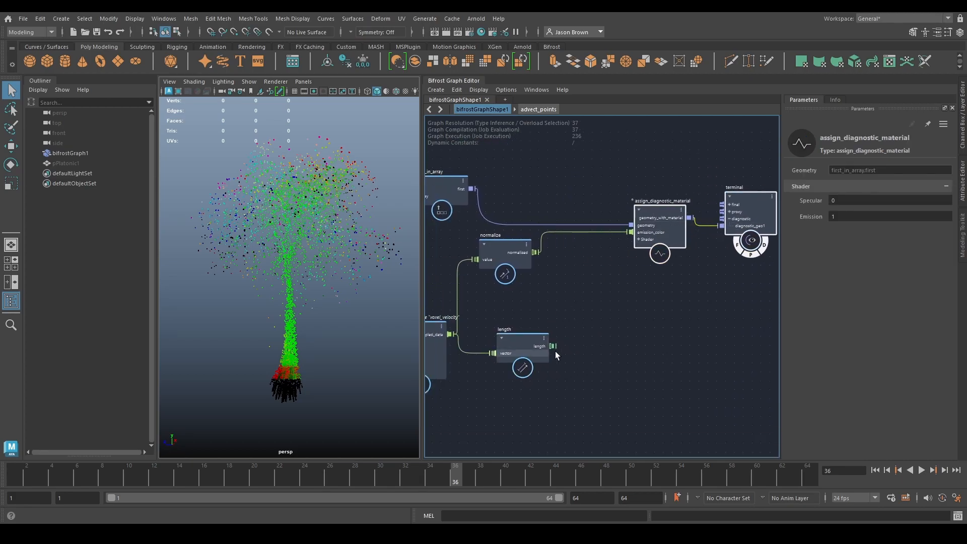
pyautogui.moveTo(554, 345); pyautogui.dragTo(624, 225)
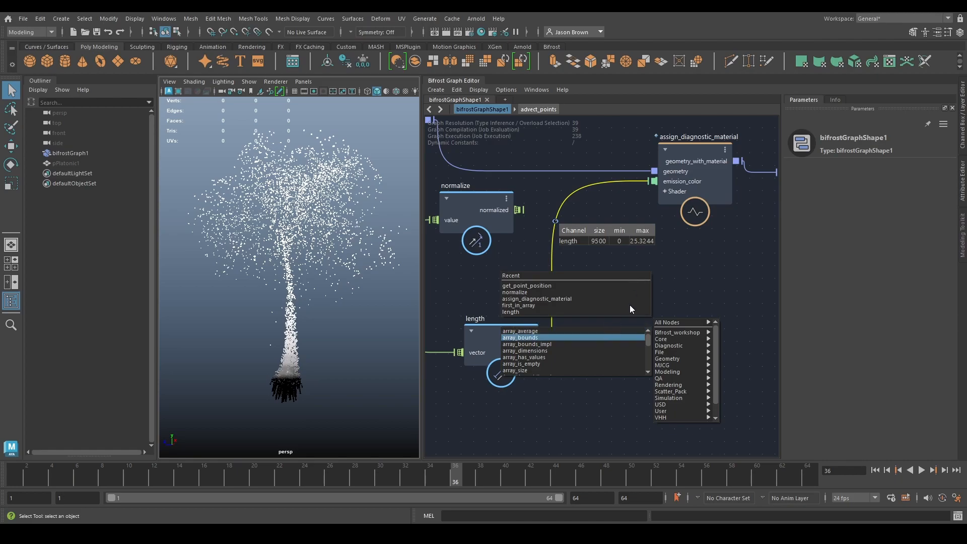
# Step: Add array_bounds and change_range nodes, wiring min/max bounds in and setting To Start to -1
pyautogui.click(519, 336)
pyautogui.write('change')
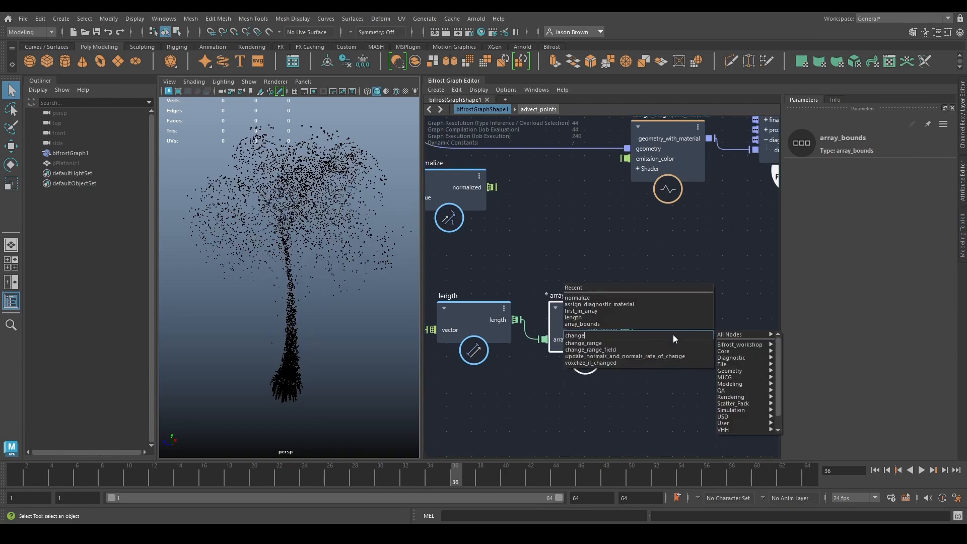
pyautogui.click(582, 342)
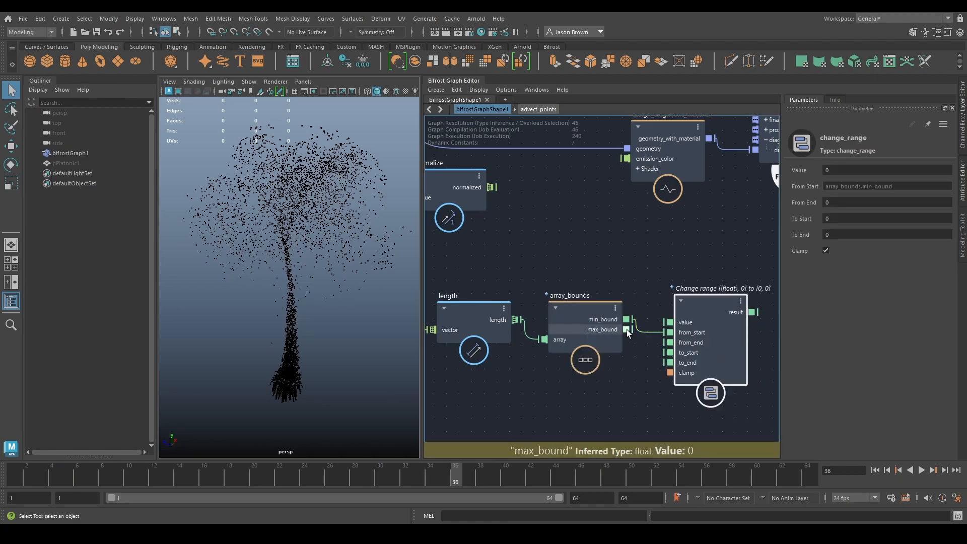
pyautogui.moveTo(624, 329); pyautogui.dragTo(671, 332)
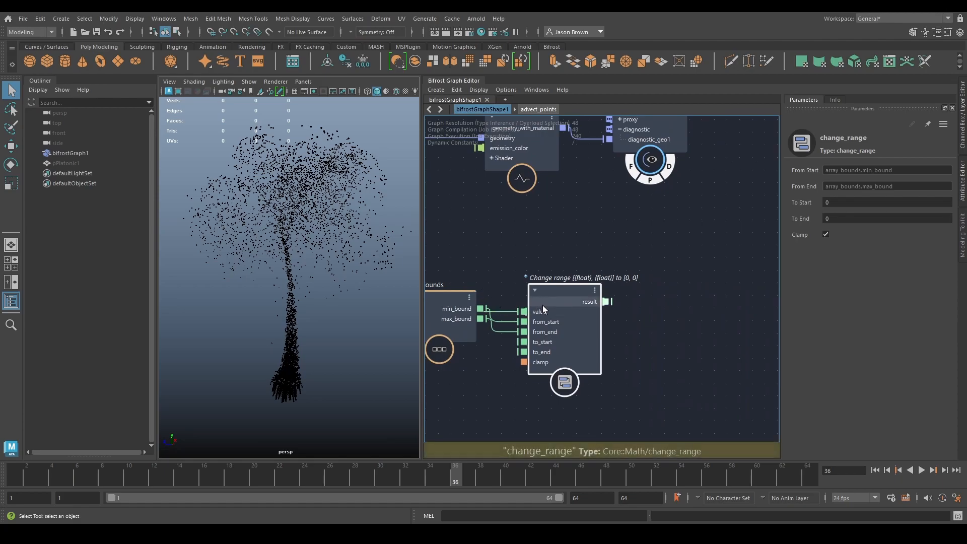
pyautogui.click(885, 202)
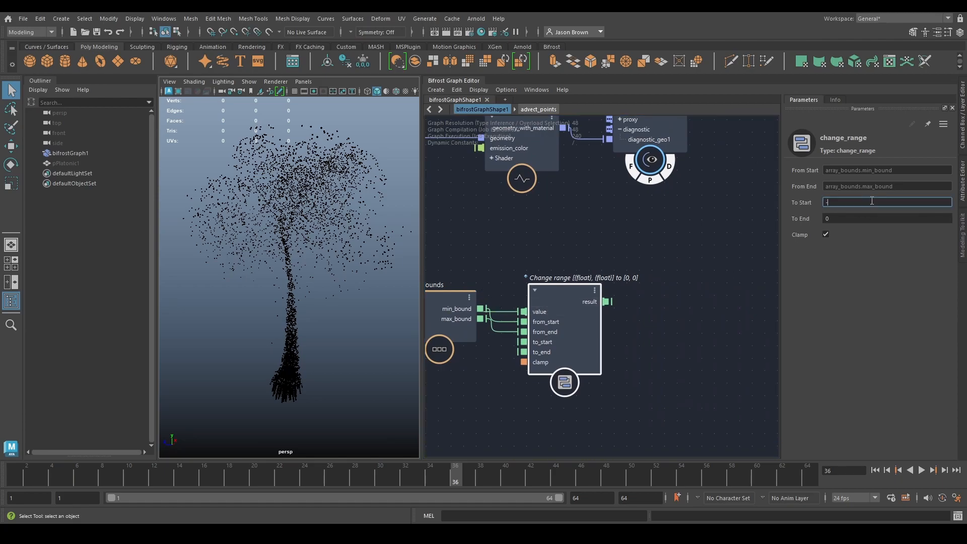
pyautogui.write('-1')
pyautogui.click(887, 217)
pyautogui.write('1')
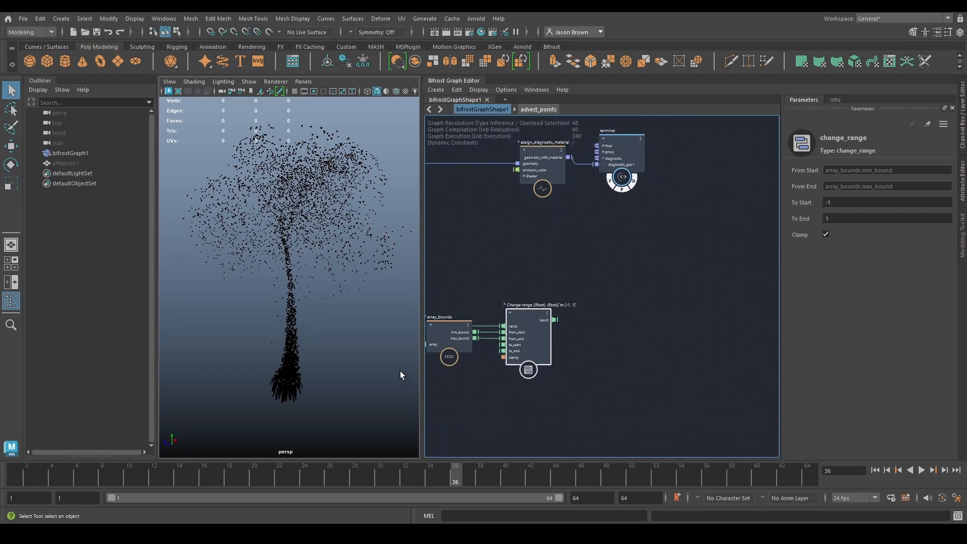
pyautogui.moveTo(526, 271)
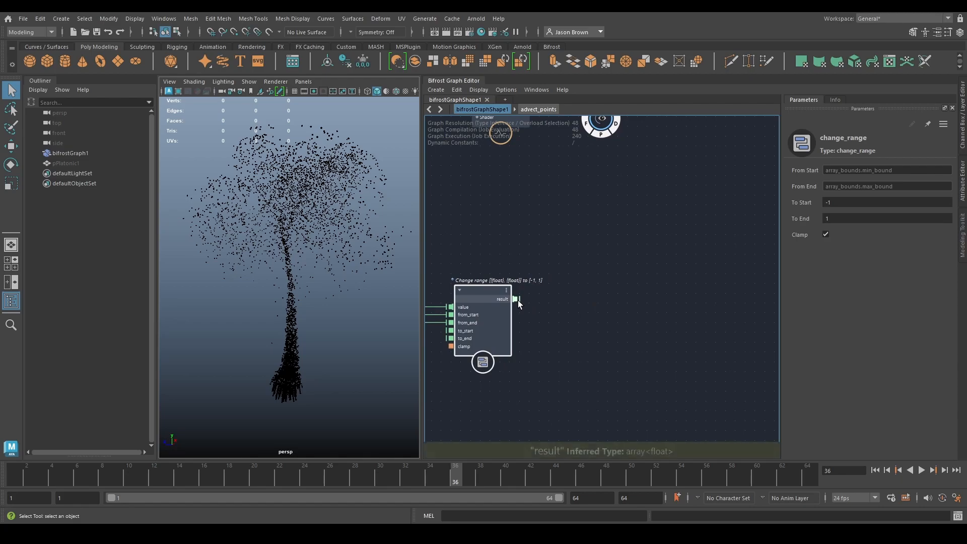
# Step: Feed the remapped result into a less_or_equal node with Second set to -0.333
pyautogui.moveTo(513, 299); pyautogui.dragTo(586, 301)
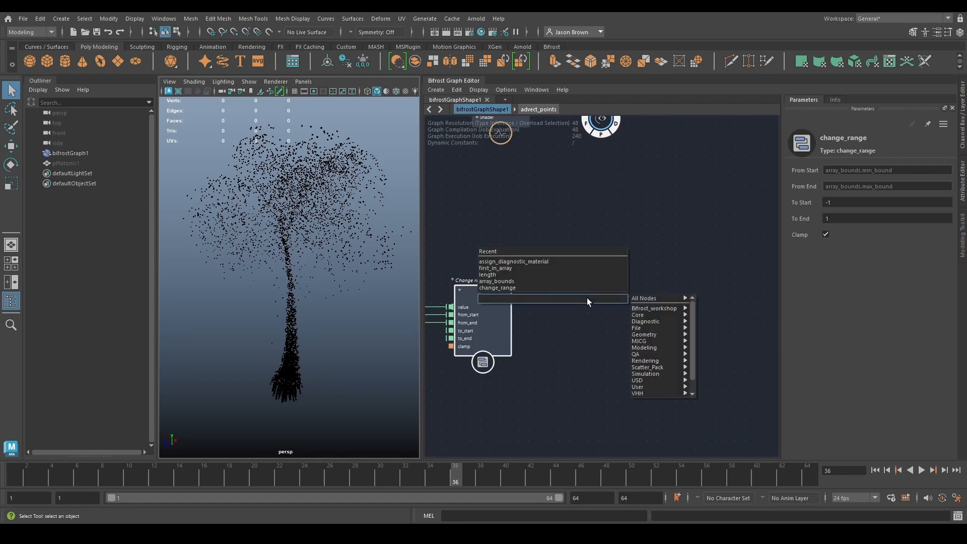
pyautogui.write('less')
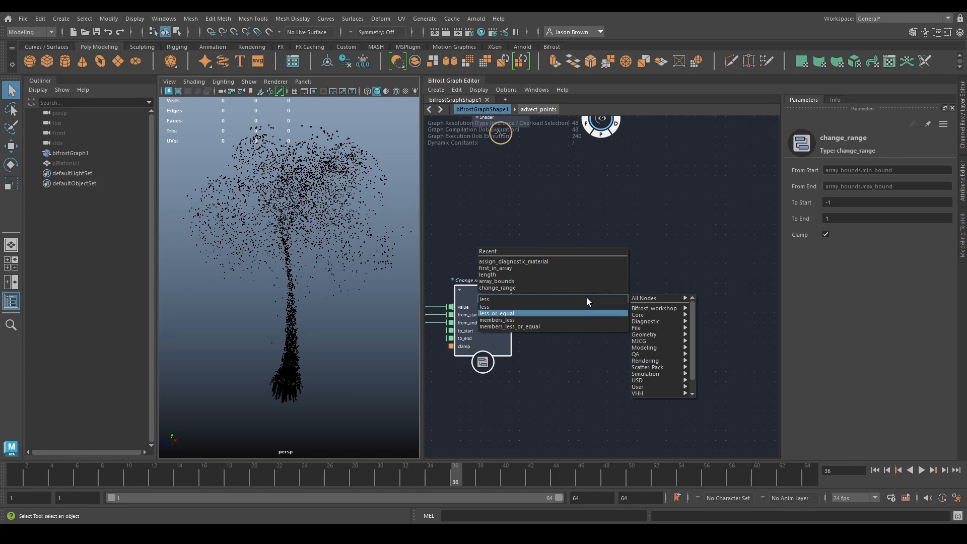
pyautogui.click(496, 313)
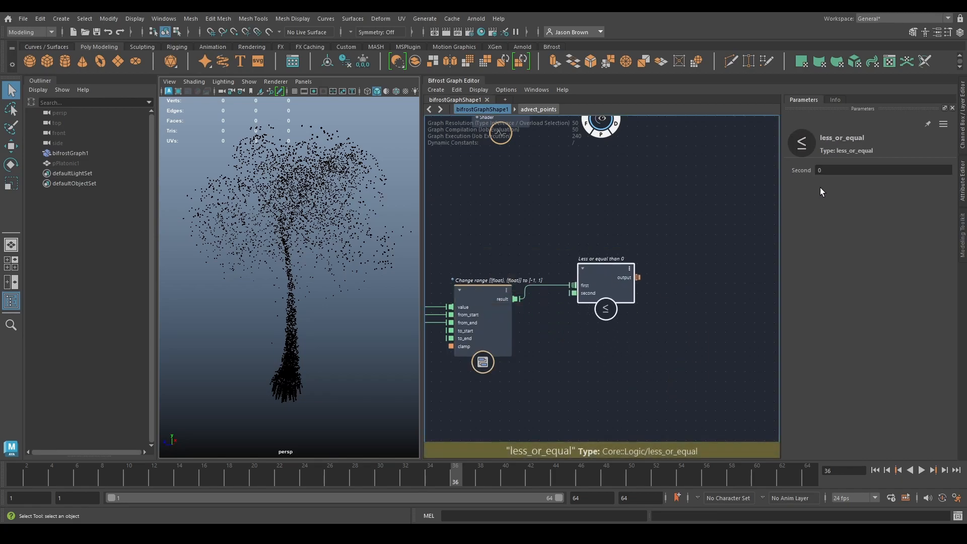
pyautogui.click(883, 169)
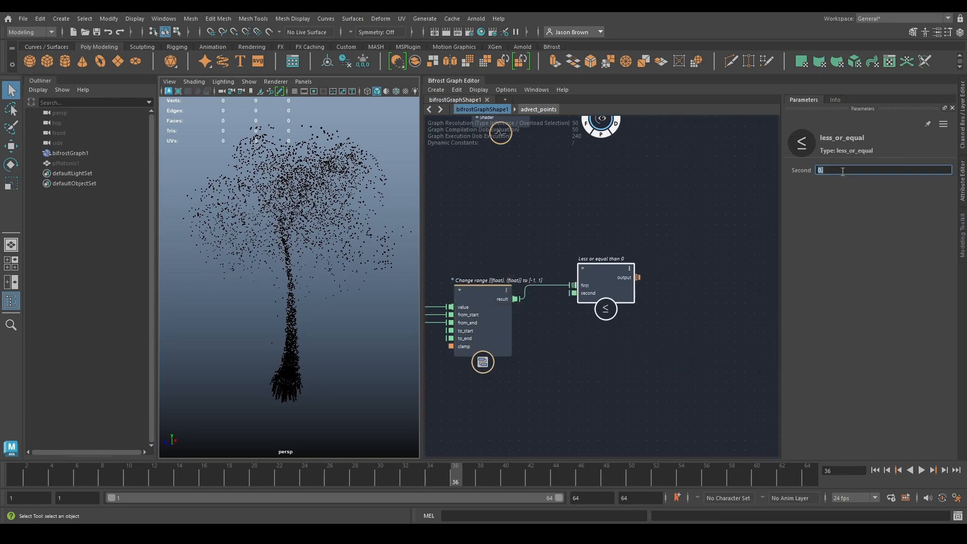
pyautogui.write('-0.333')
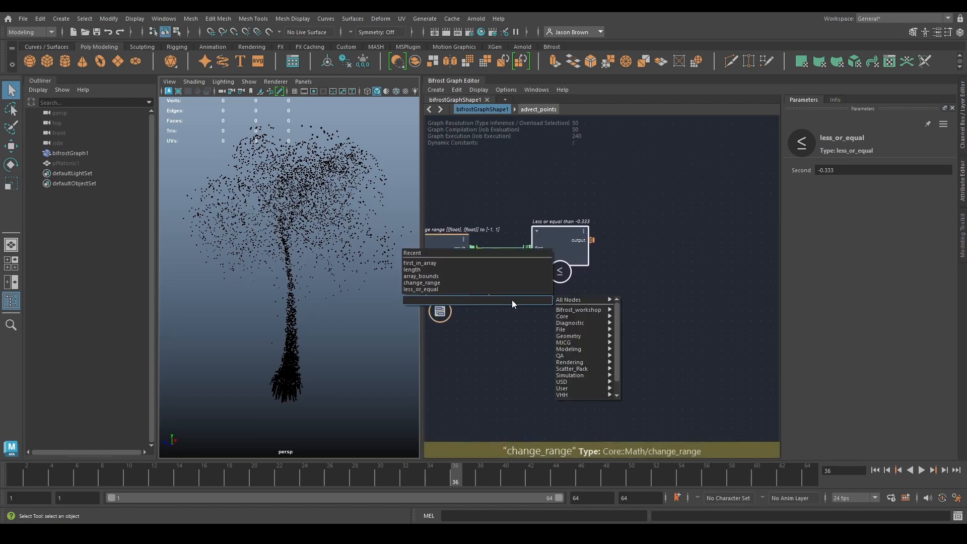
# Step: Add a greater_or_equal node testing the remapped result against 0.333
pyautogui.write('greater')
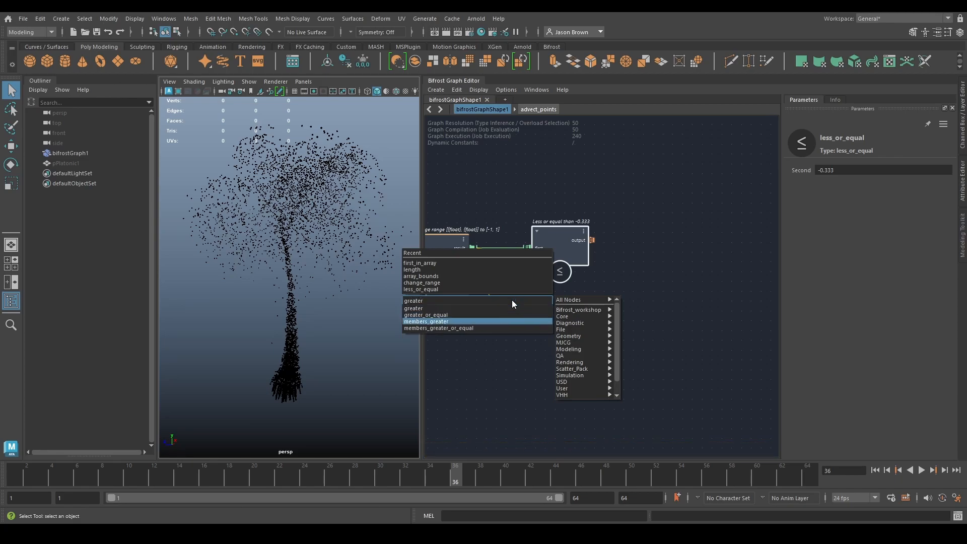
pyautogui.click(424, 314)
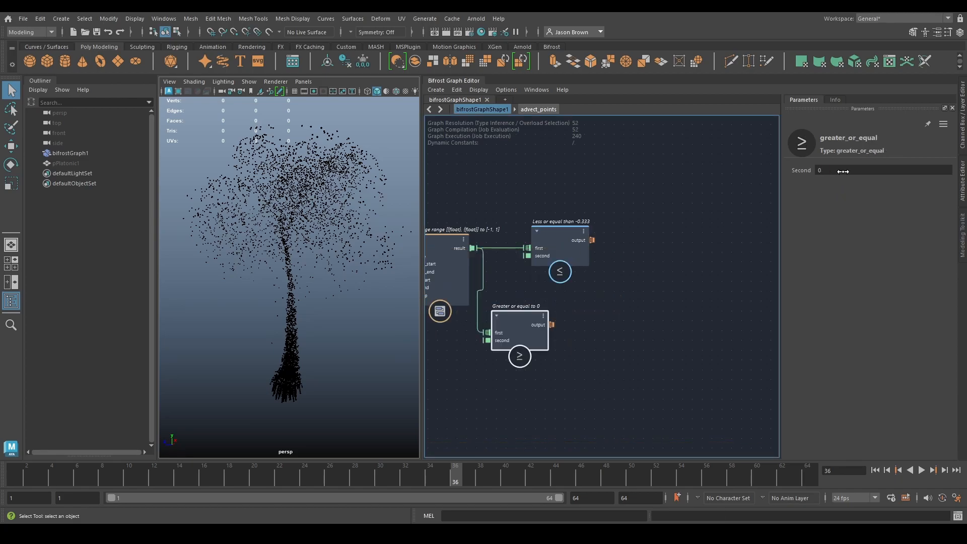
pyautogui.write('0.333')
pyautogui.write('value')
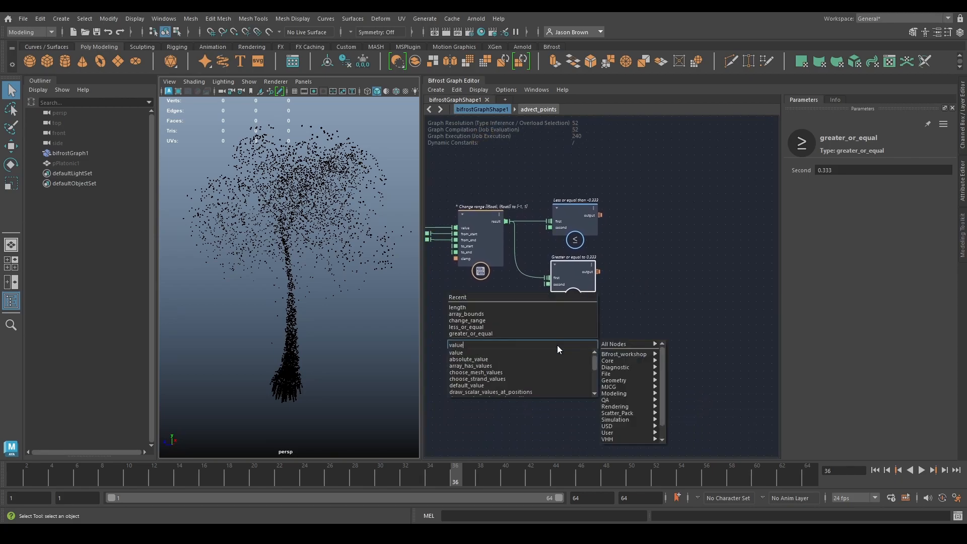
# Step: Create float3 value nodes holding colour constants cyan (0, 1, 1) and yellow (1, 1, 0)
pyautogui.click(455, 352)
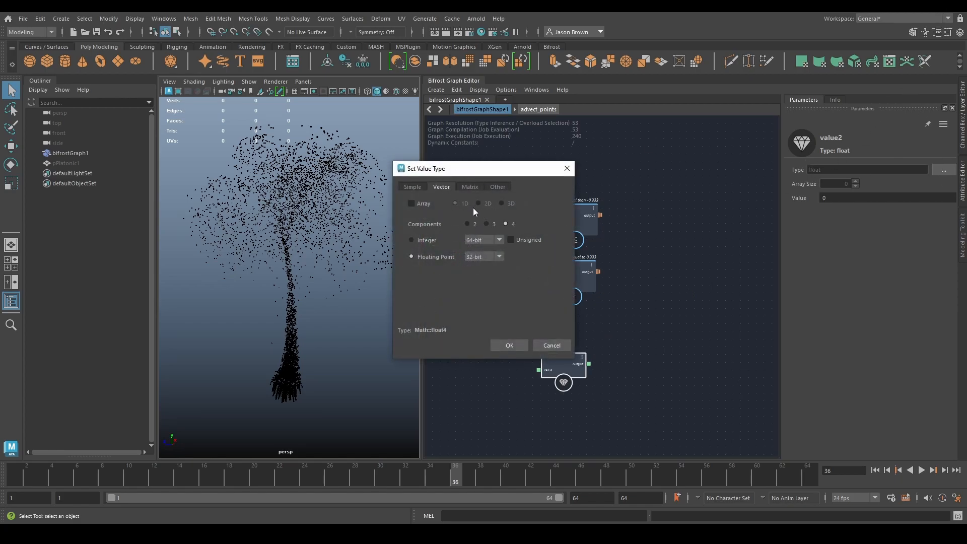
pyautogui.click(551, 345)
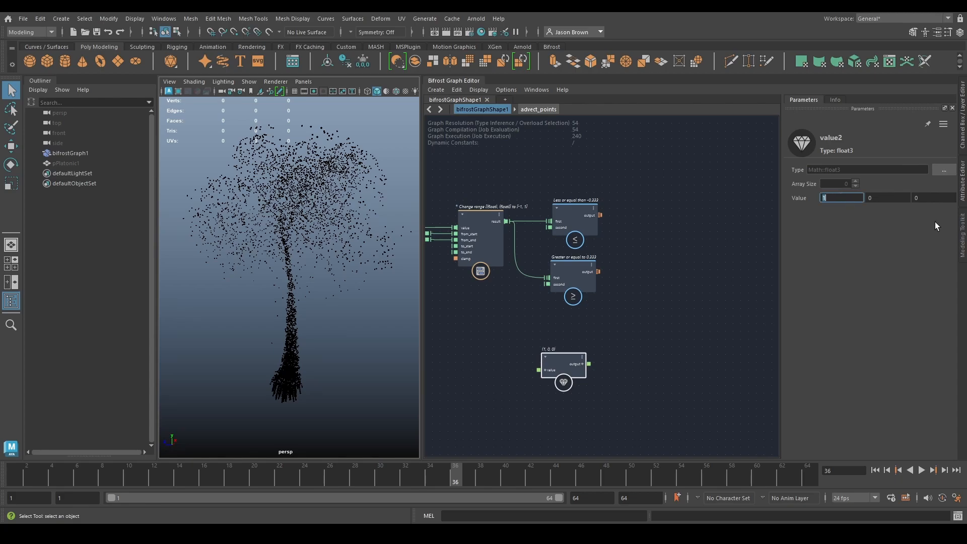
pyautogui.moveTo(562, 363); pyautogui.dragTo(506, 343)
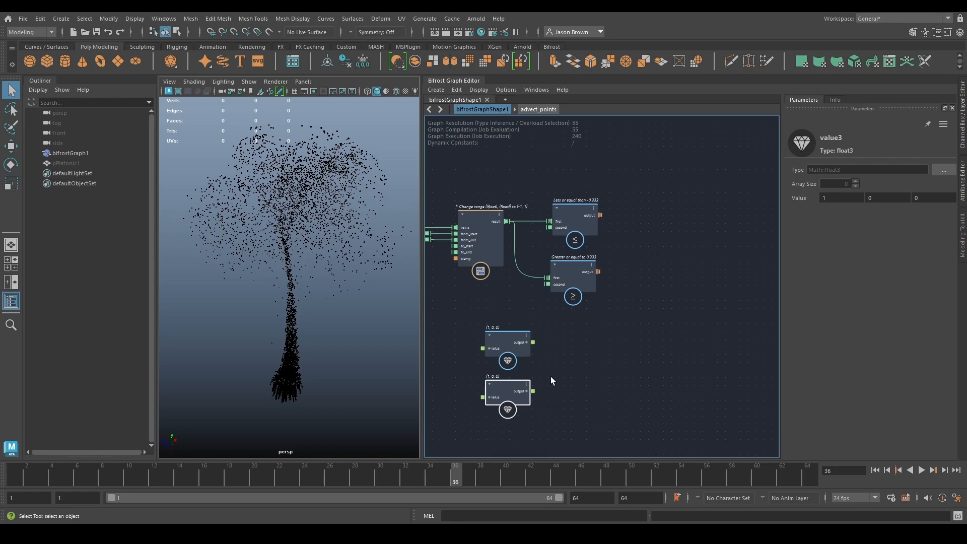
pyautogui.click(888, 198)
pyautogui.write('lerp')
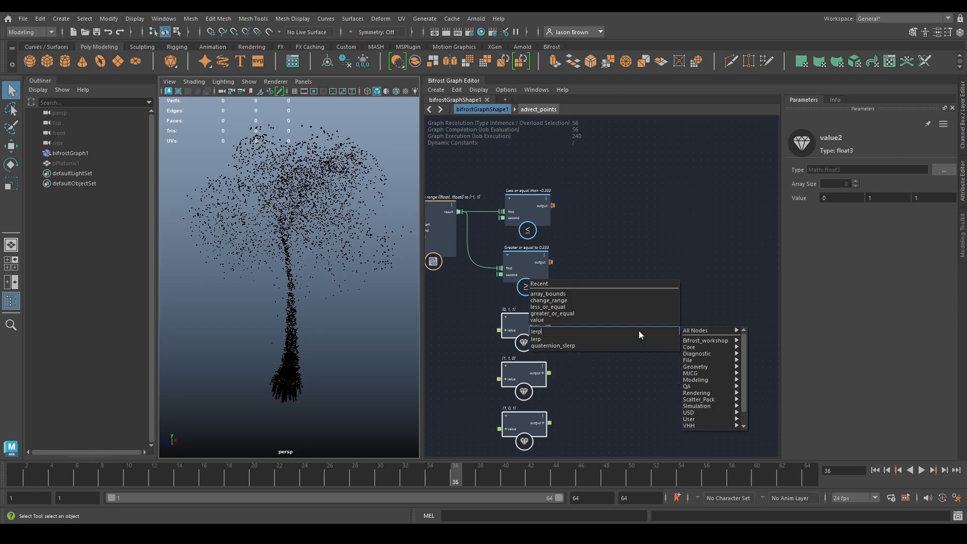
# Step: Blend the colour constants with two lerp nodes feeding an if node driven by less_or_equal
pyautogui.click(535, 331)
pyautogui.write('lerp')
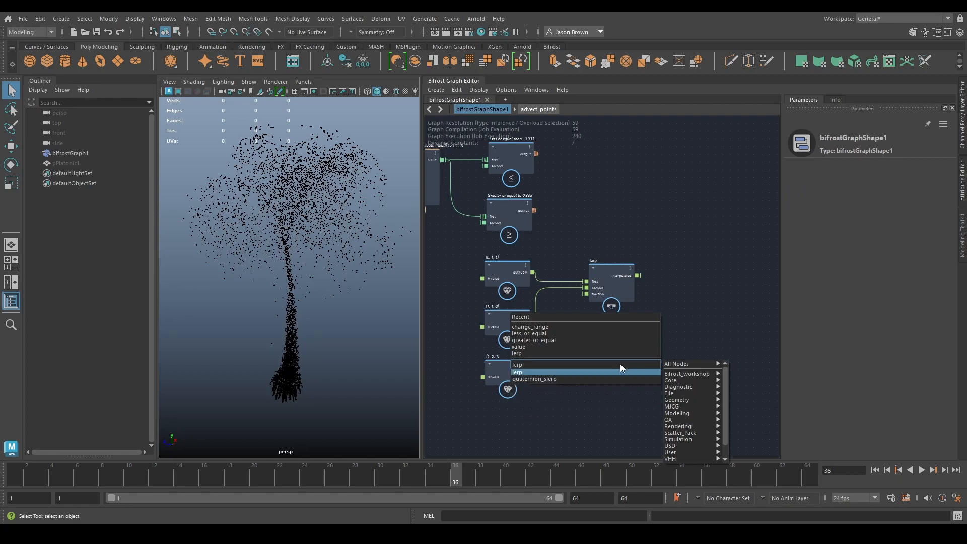
pyautogui.click(517, 372)
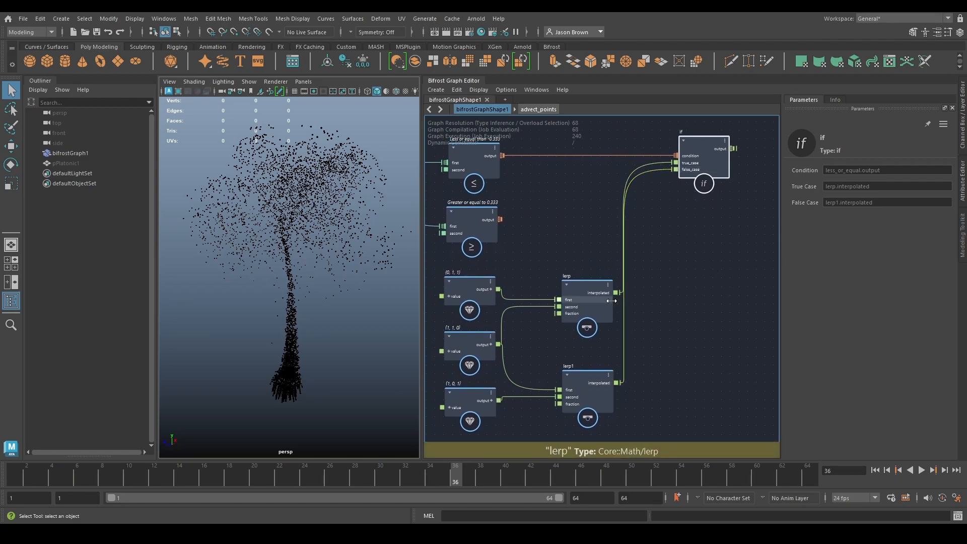
pyautogui.click(567, 290)
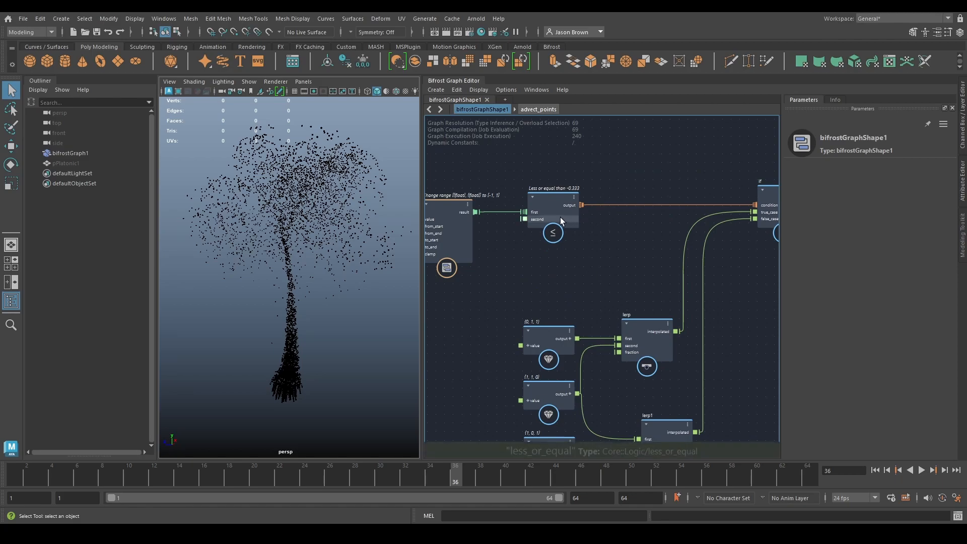
pyautogui.click(552, 206)
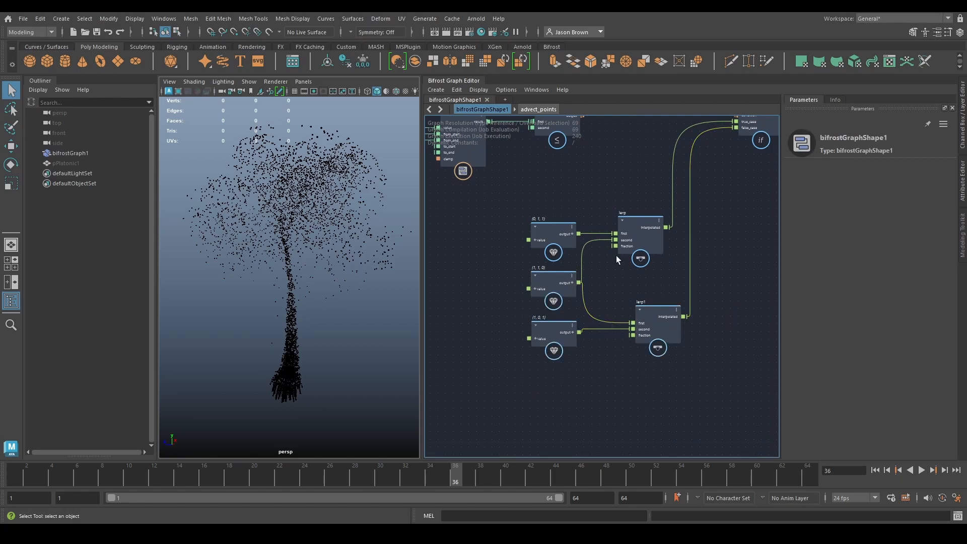
# Step: Route the remapped velocity through an absolute_value node into the lerp fraction inputs
pyautogui.click(653, 235)
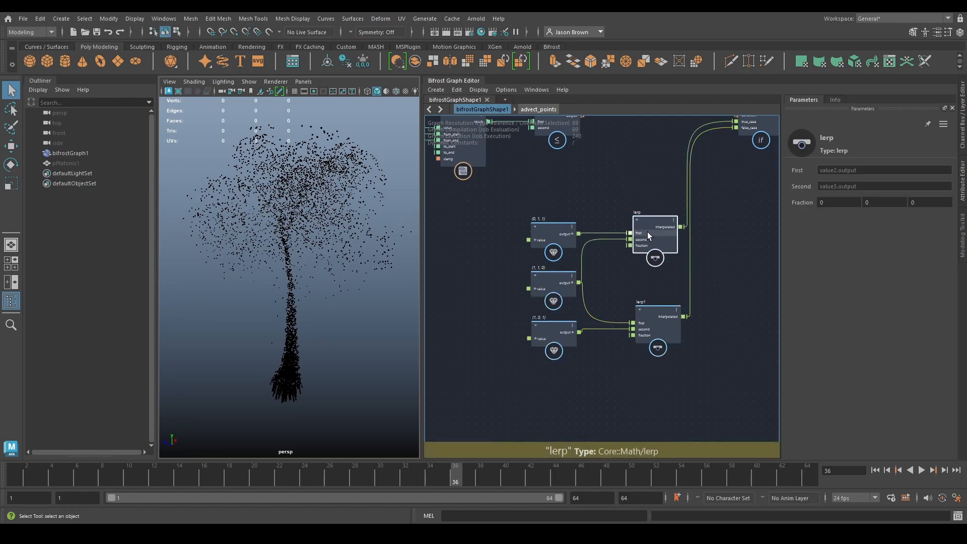
pyautogui.click(656, 318)
pyautogui.write('fraction')
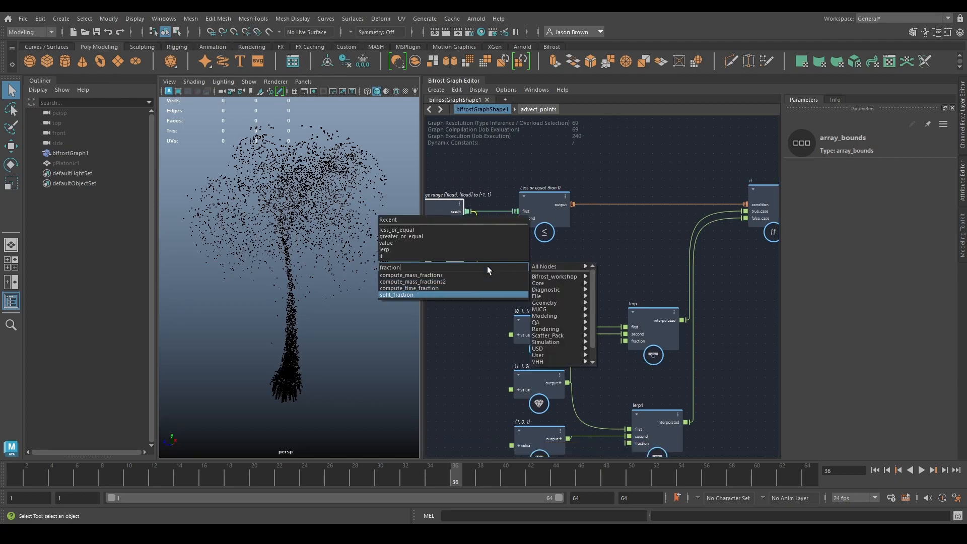
pyautogui.click(395, 294)
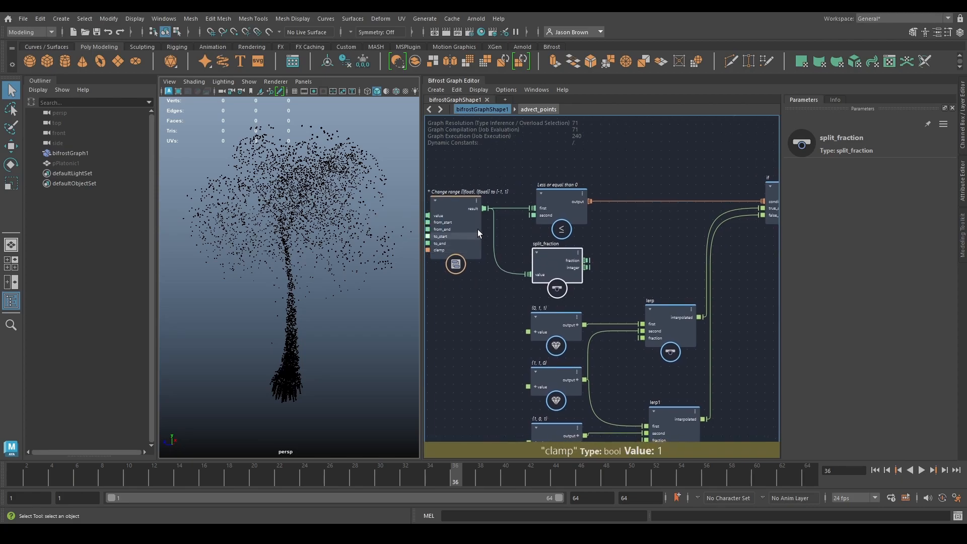
pyautogui.moveTo(584, 260)
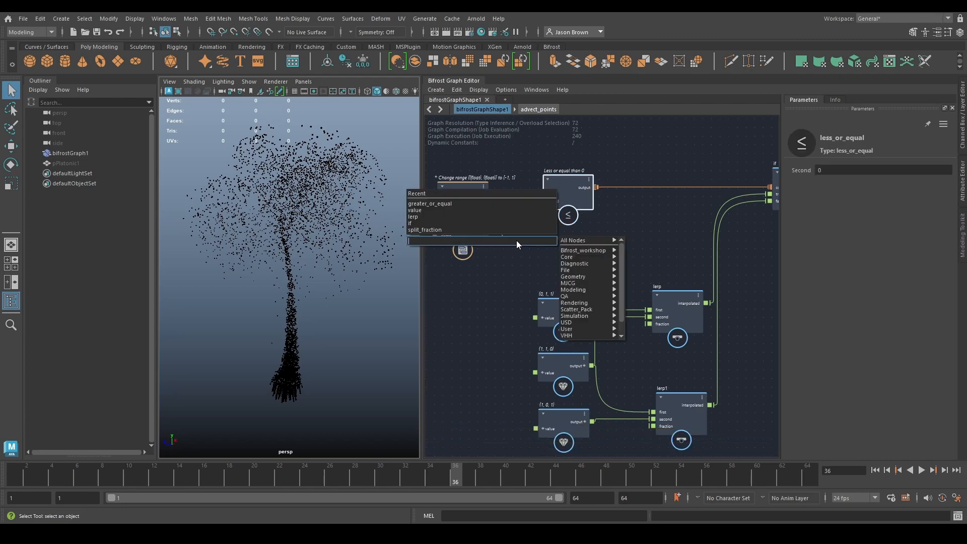
pyautogui.write('abso')
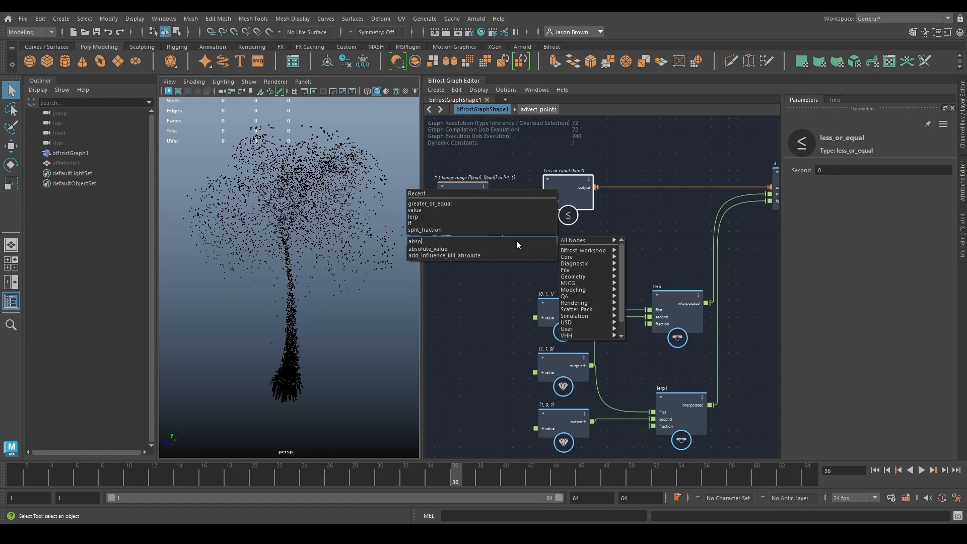
pyautogui.click(428, 249)
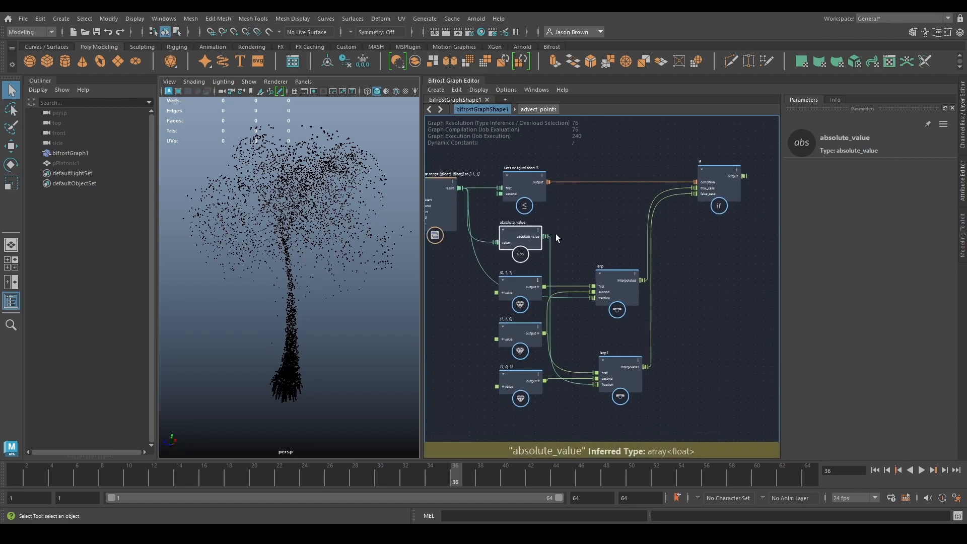
# Step: Rewind and play the simulation, showing cyan particles rising with yellow fast streaks
pyautogui.scroll(-3)
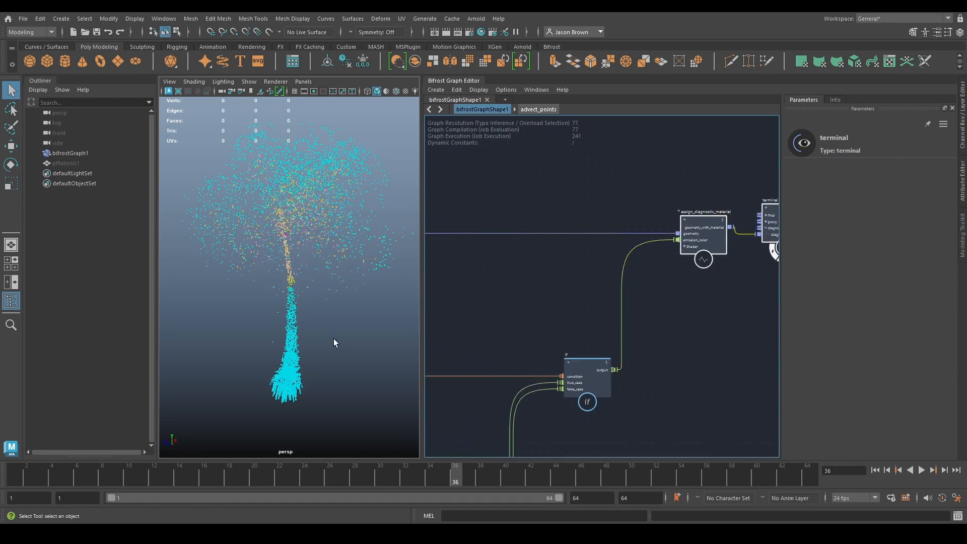
pyautogui.moveTo(337, 342); pyautogui.dragTo(297, 361)
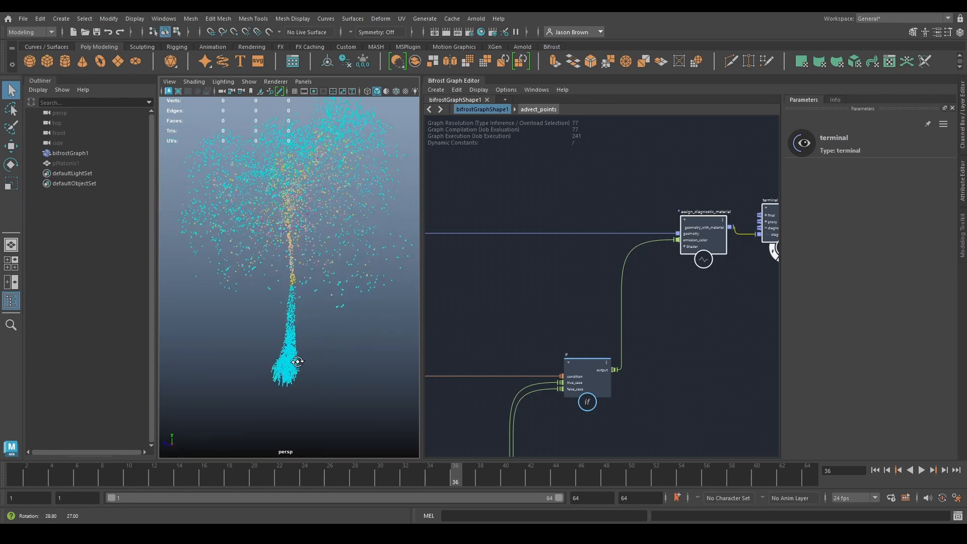
pyautogui.click(919, 470)
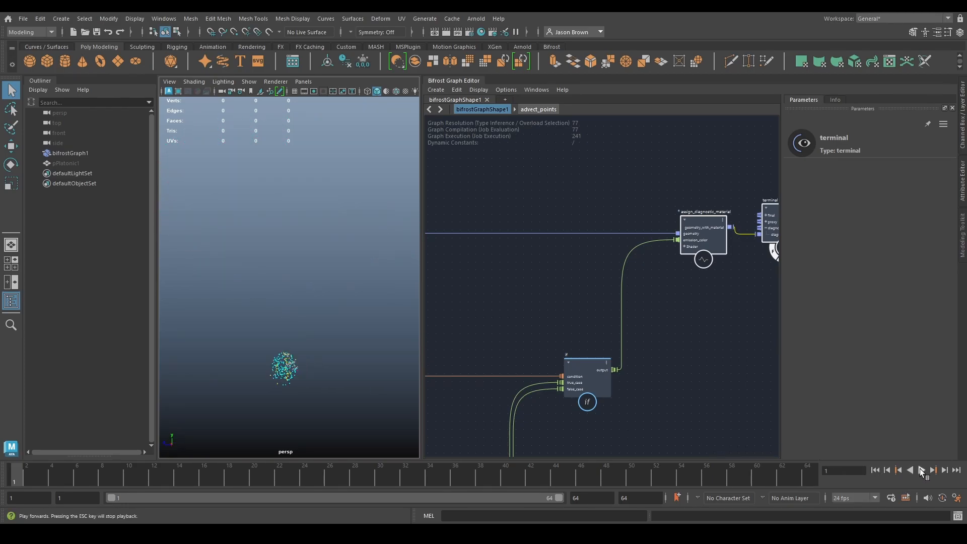
pyautogui.click(921, 470)
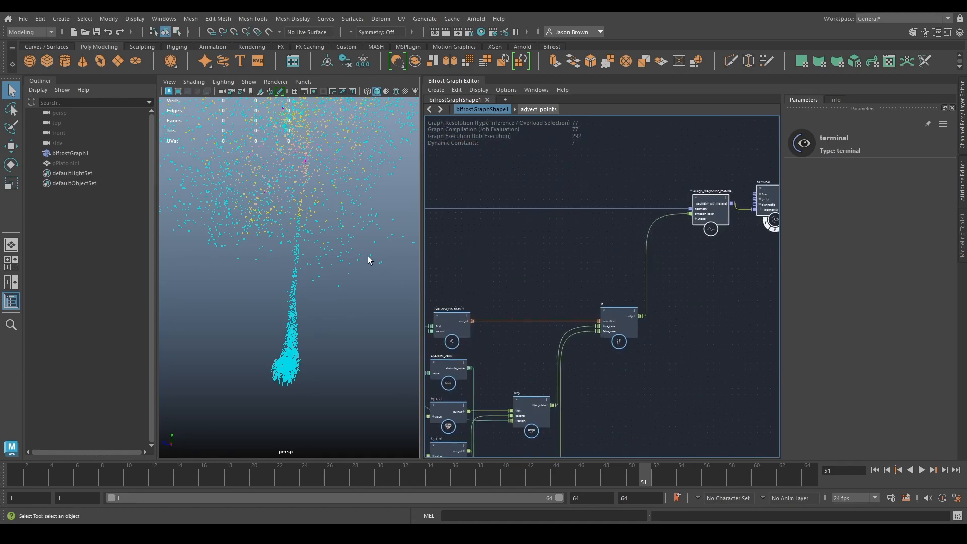
pyautogui.moveTo(367, 259); pyautogui.dragTo(315, 254)
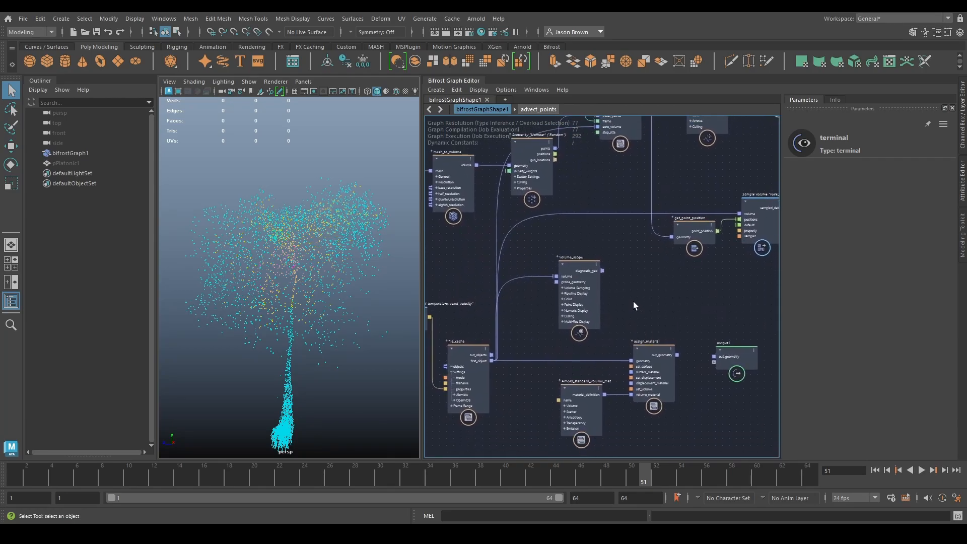
pyautogui.click(459, 383)
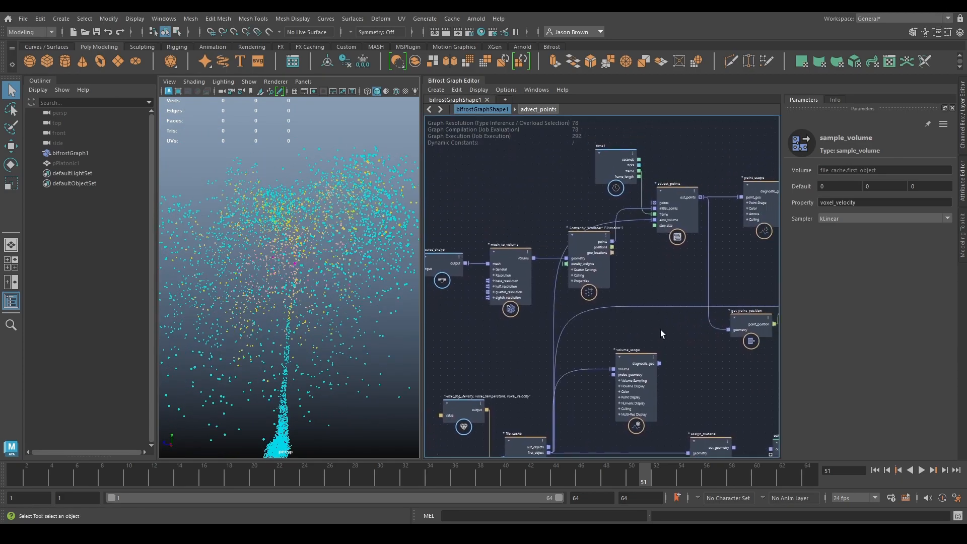
# Step: Raise the scatter_points Amount so the explosion fills with a dense particle cloud
pyautogui.click(875, 470)
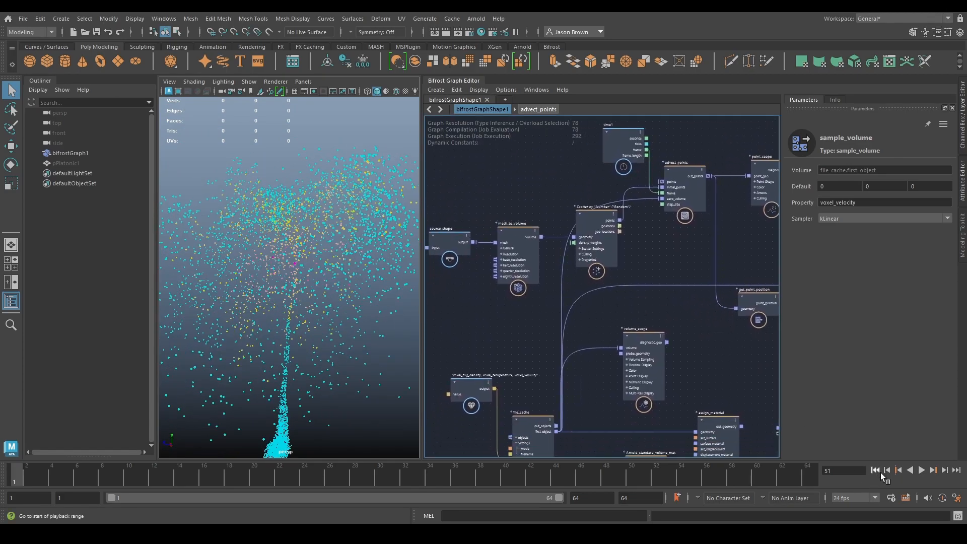
pyautogui.click(921, 470)
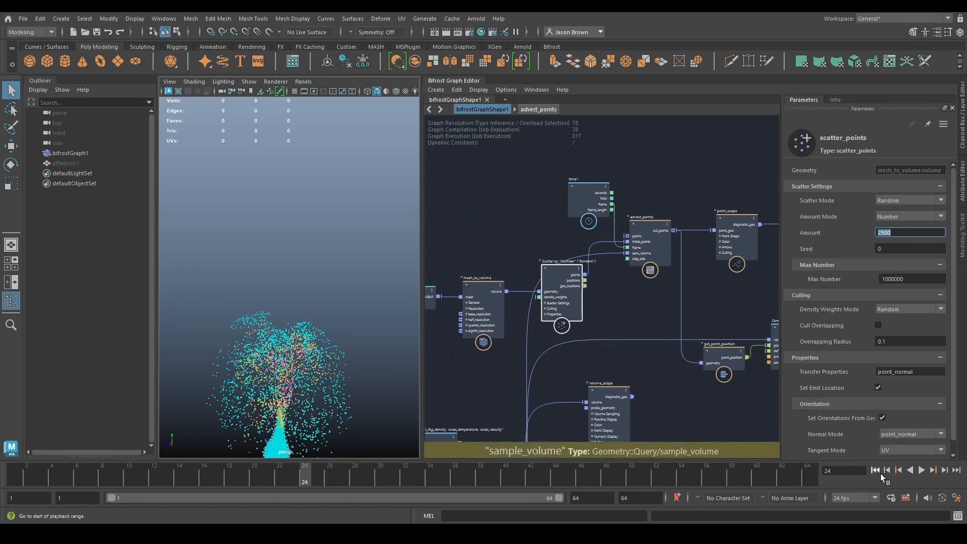
pyautogui.click(920, 470)
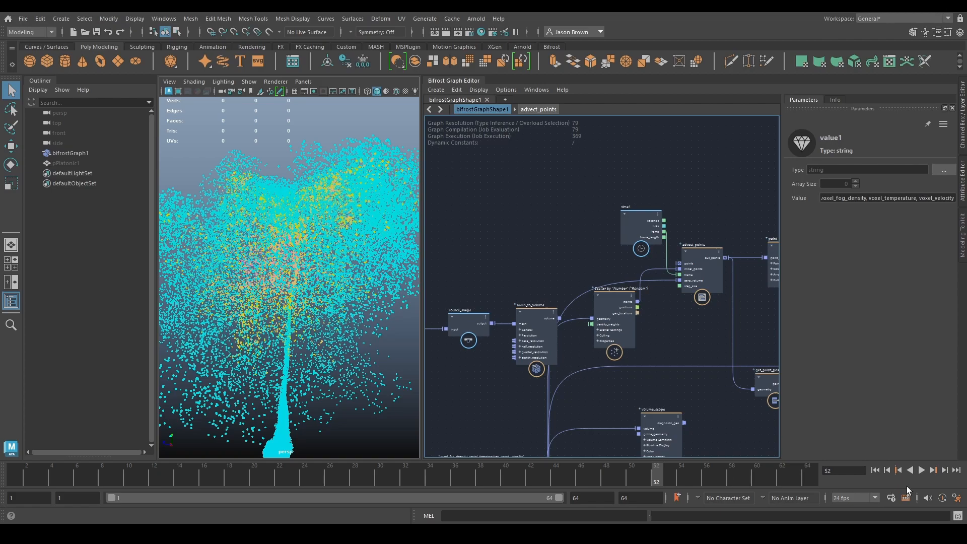
pyautogui.click(920, 470)
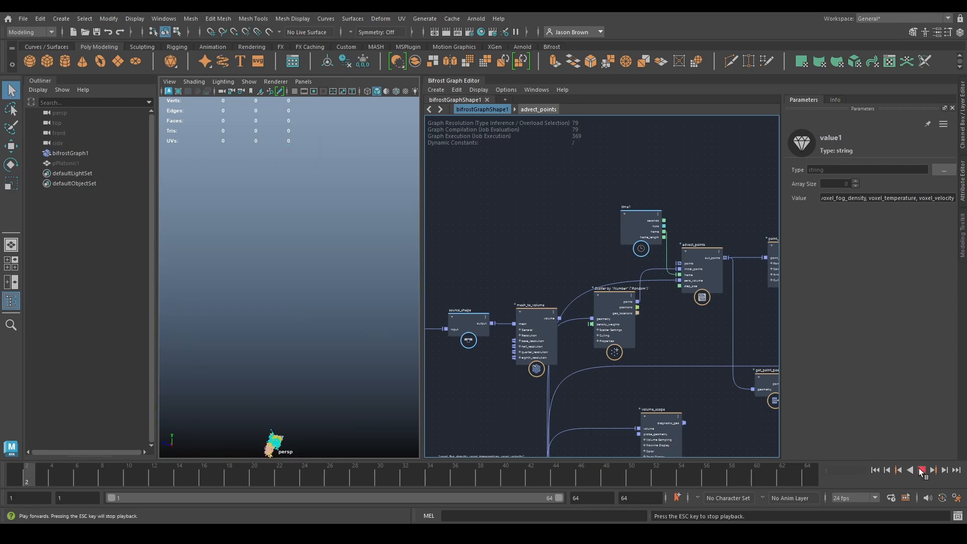
pyautogui.click(923, 470)
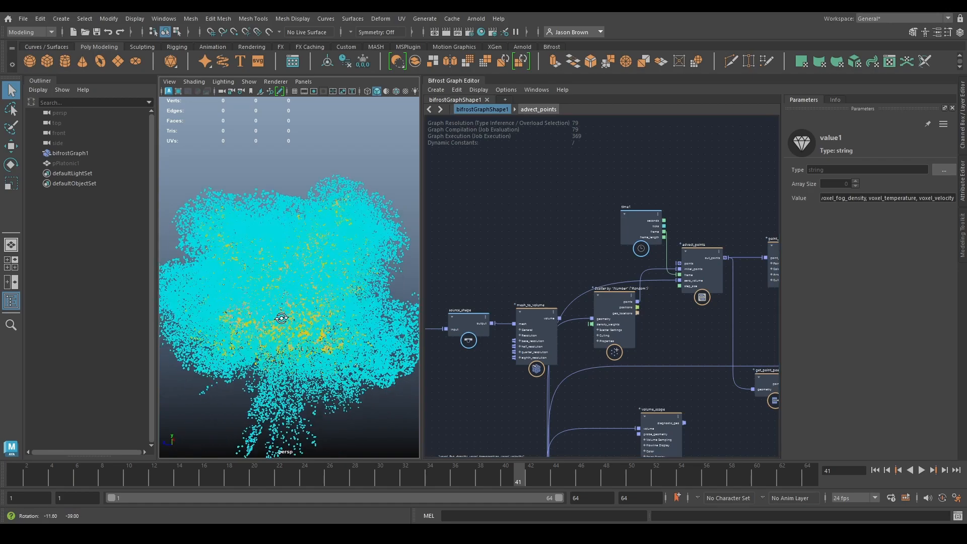
pyautogui.moveTo(281, 318); pyautogui.dragTo(389, 309)
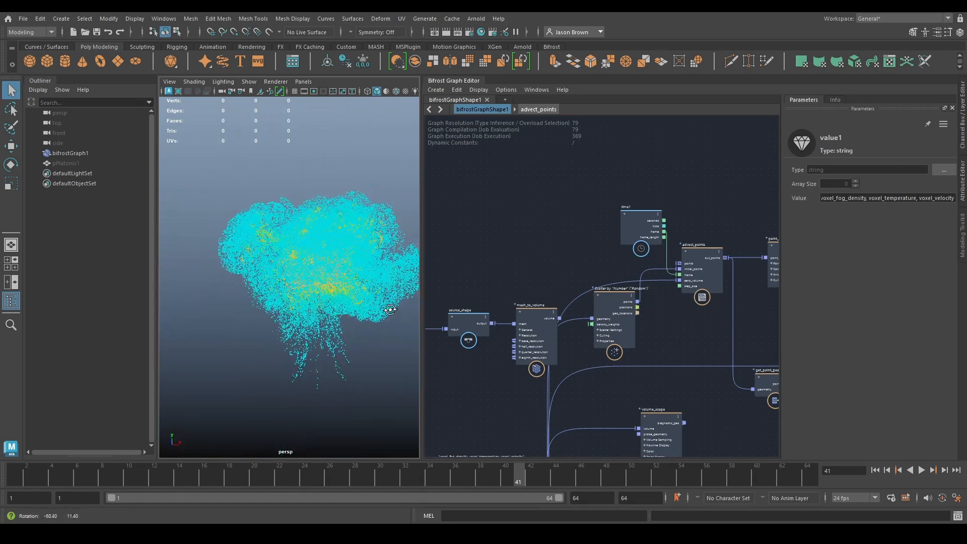
pyautogui.click(920, 470)
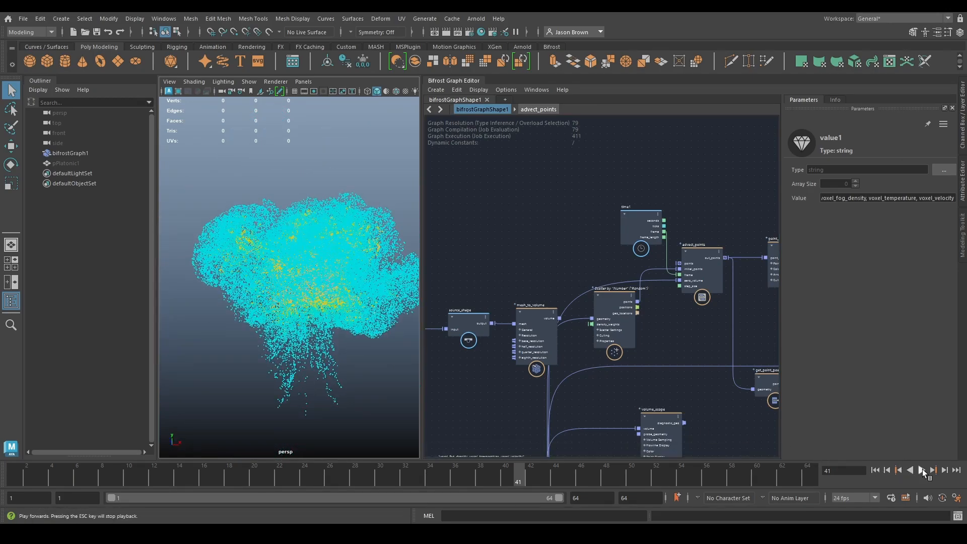
pyautogui.click(921, 470)
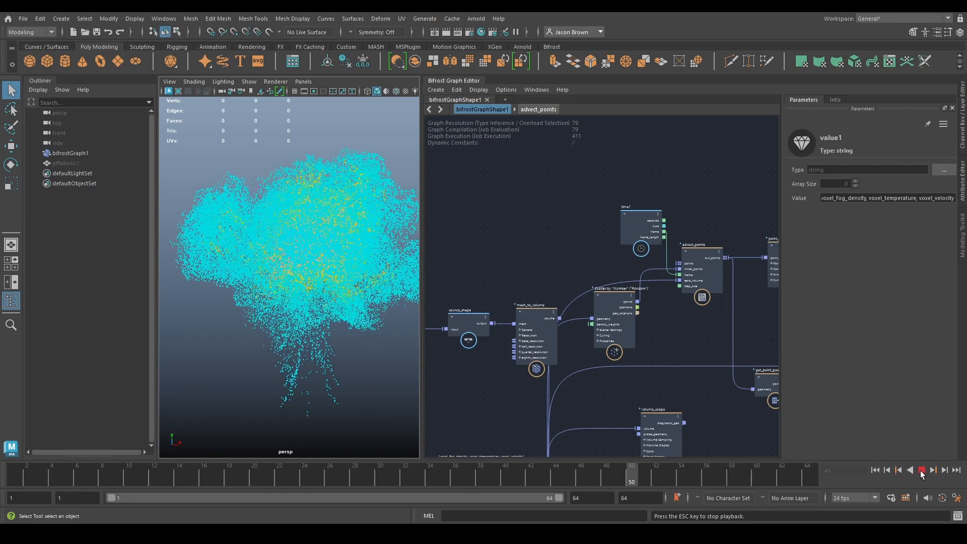
pyautogui.click(923, 470)
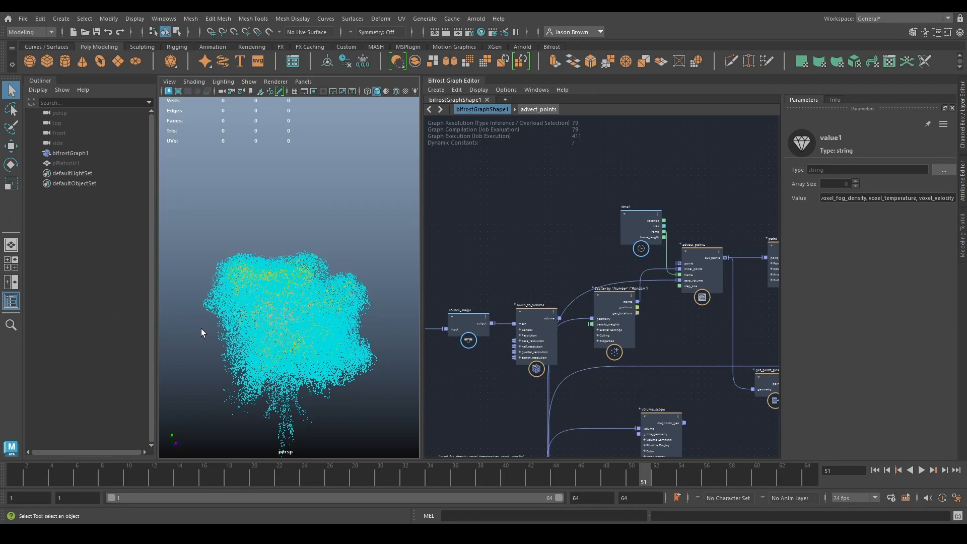
pyautogui.moveTo(204, 333); pyautogui.dragTo(261, 290)
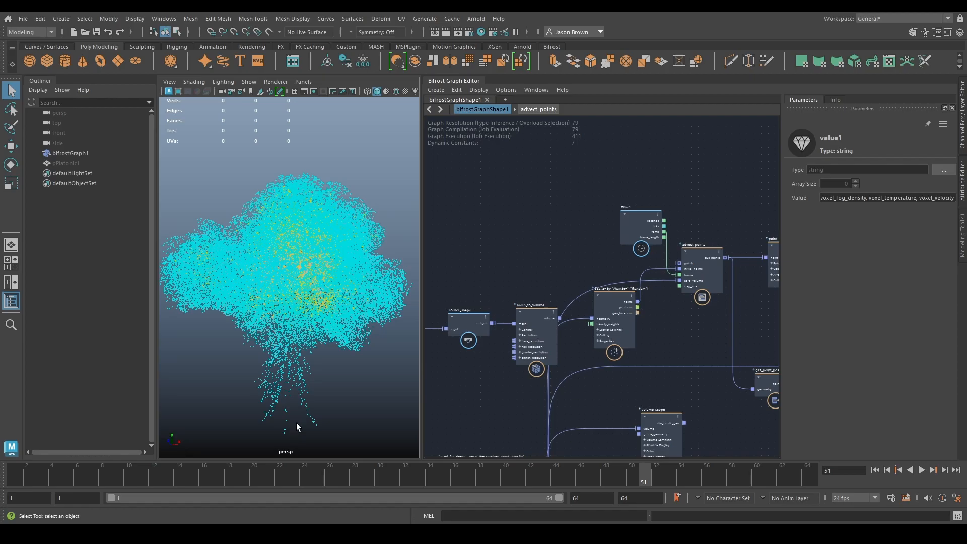
pyautogui.moveTo(296, 308); pyautogui.dragTo(191, 308)
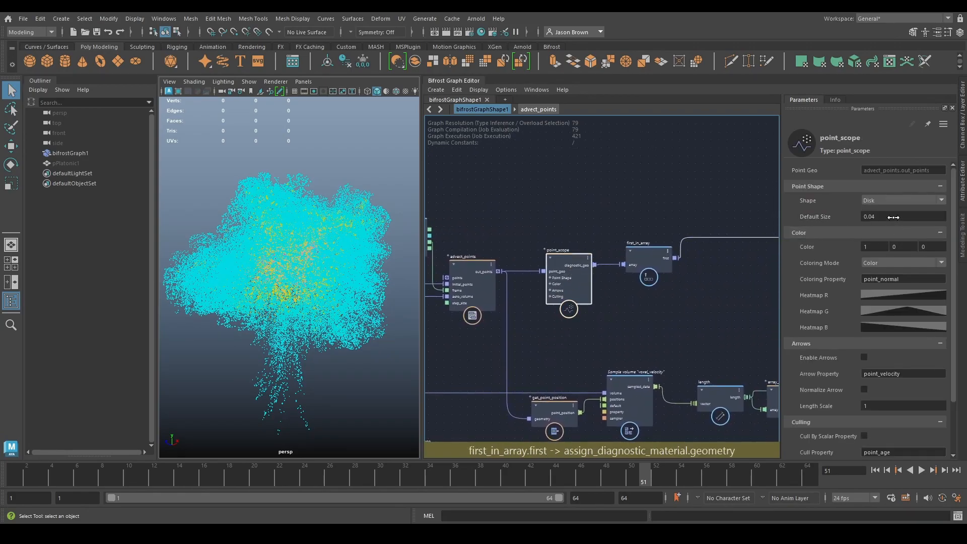
# Step: Set point_scope Shape from Disk to Point and replay the simulation from the start
pyautogui.click(902, 199)
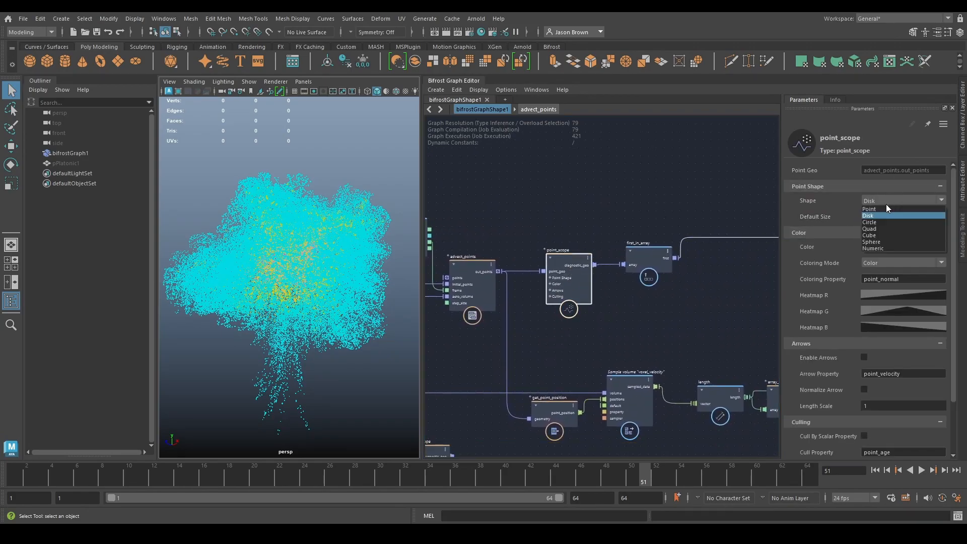
pyautogui.click(869, 208)
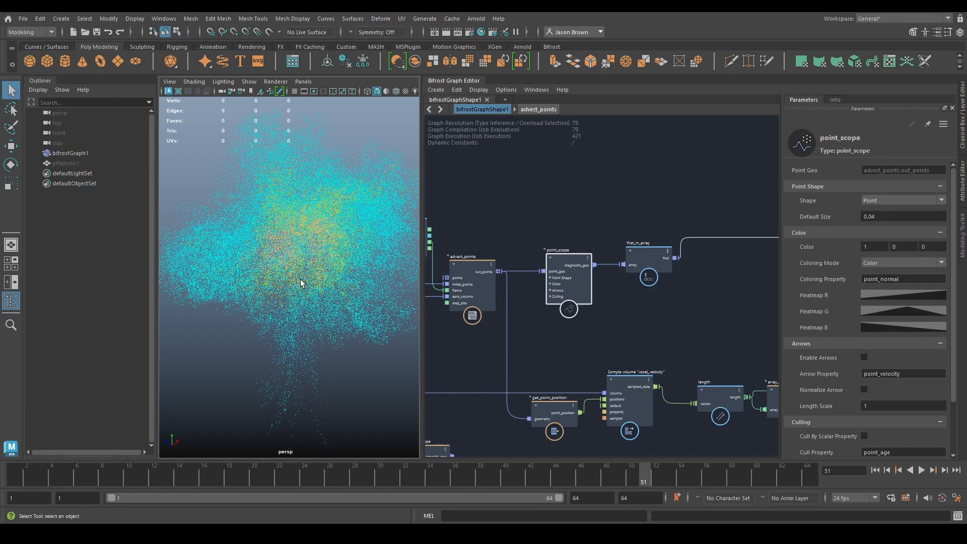
pyautogui.click(934, 471)
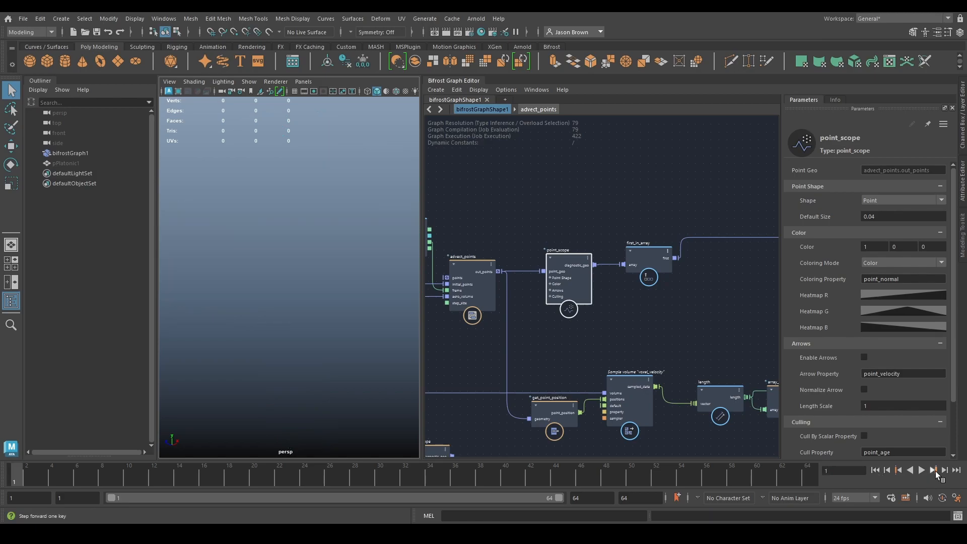
pyautogui.click(920, 470)
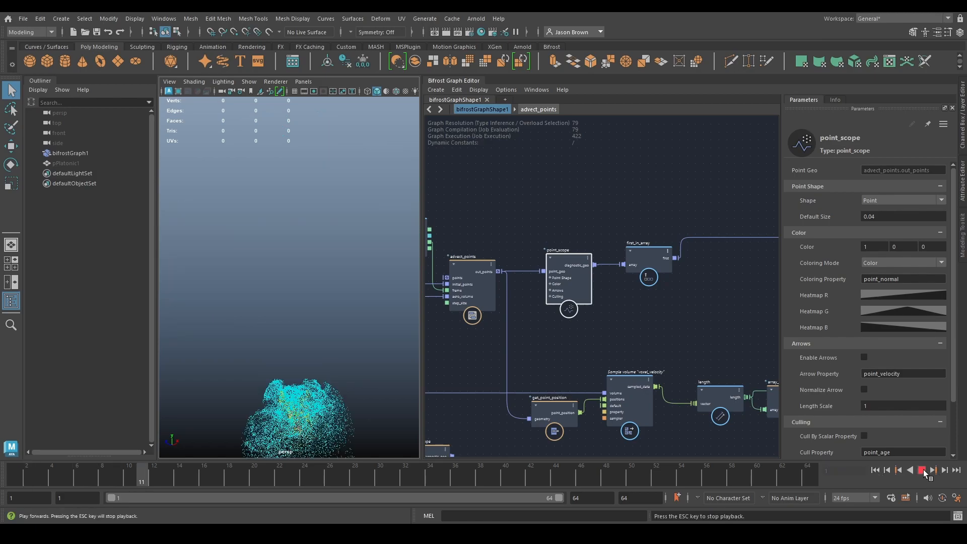